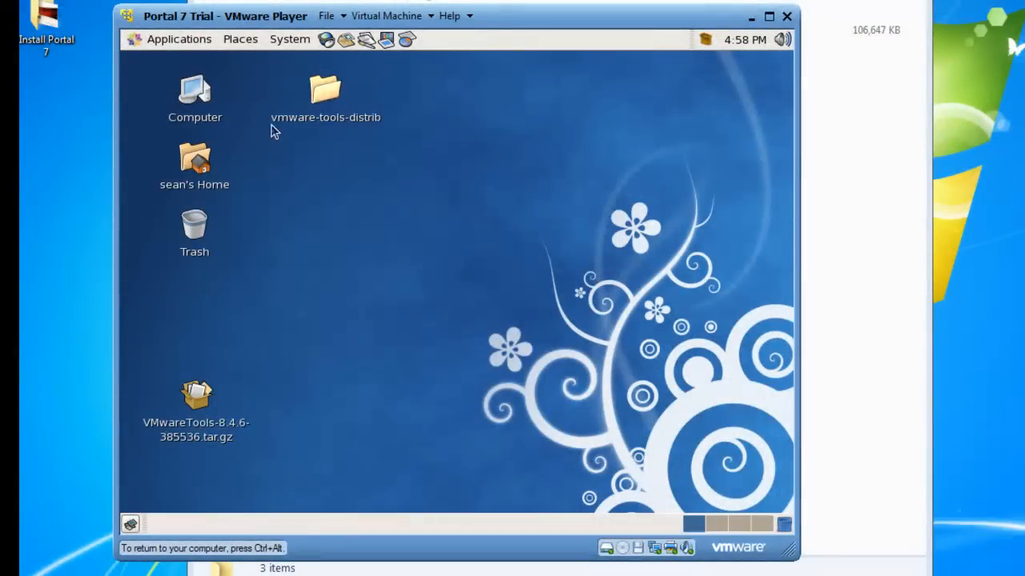
# Step: Become root with su - in a new terminal and list resource limits with ulimit -a
pyautogui.rightClick(131, 525)
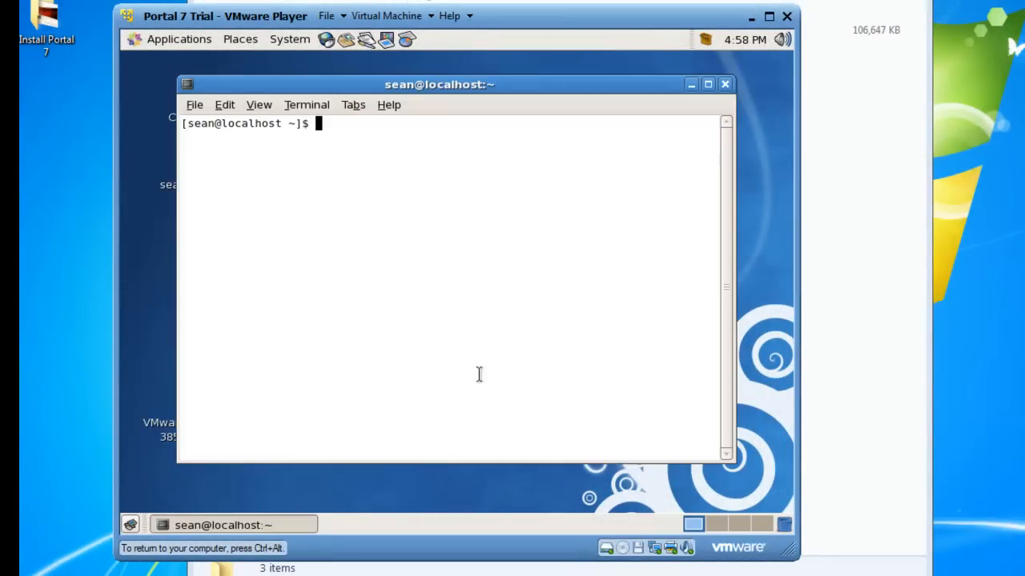
pyautogui.write('su -')
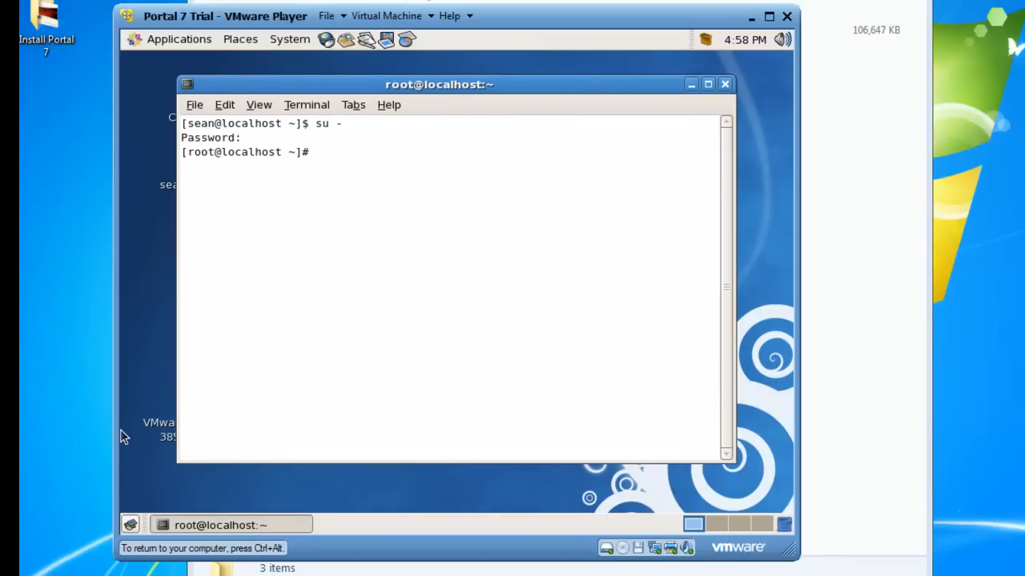
pyautogui.write('ul')
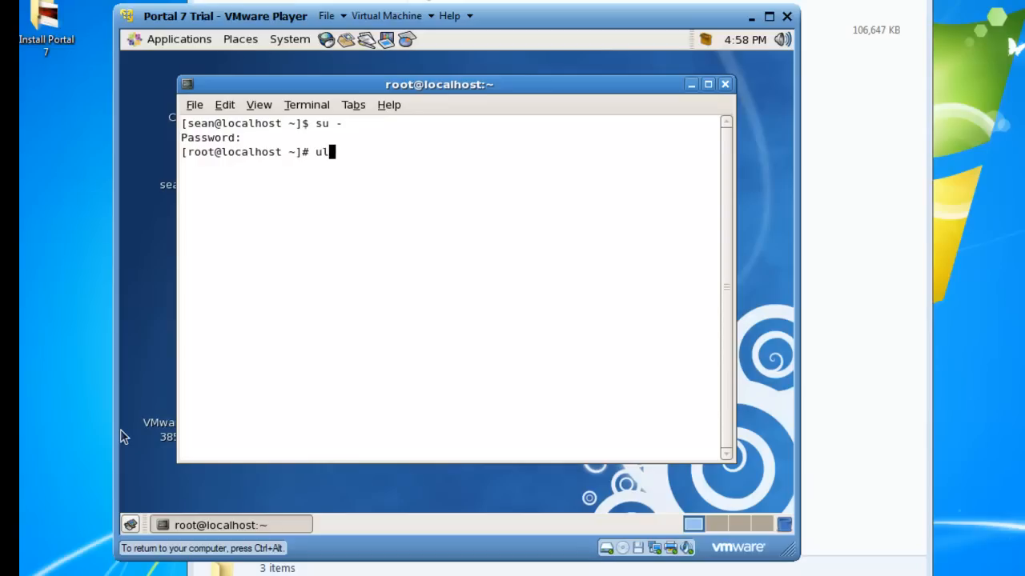
pyautogui.write('imit -a')
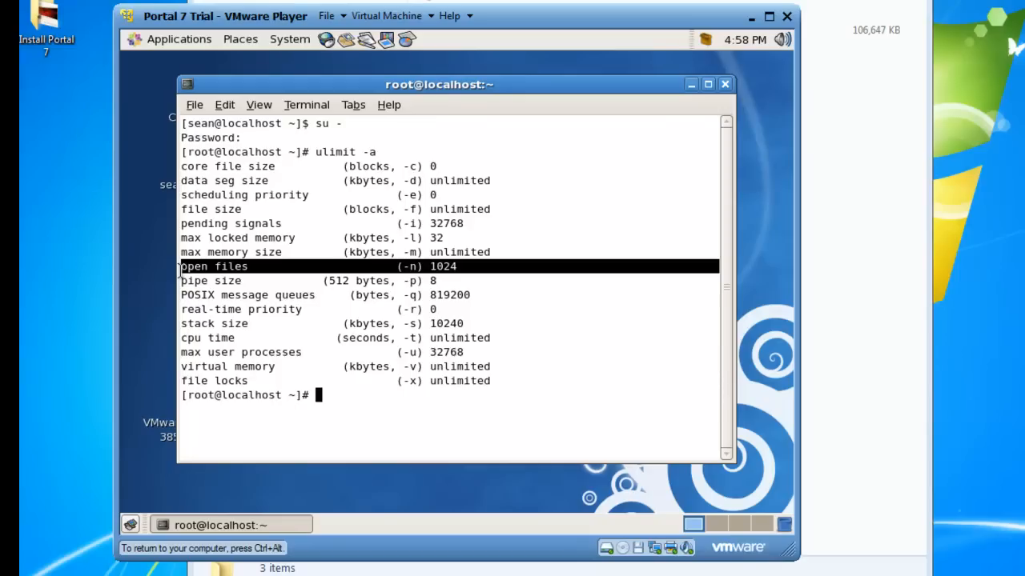
pyautogui.moveTo(154, 343)
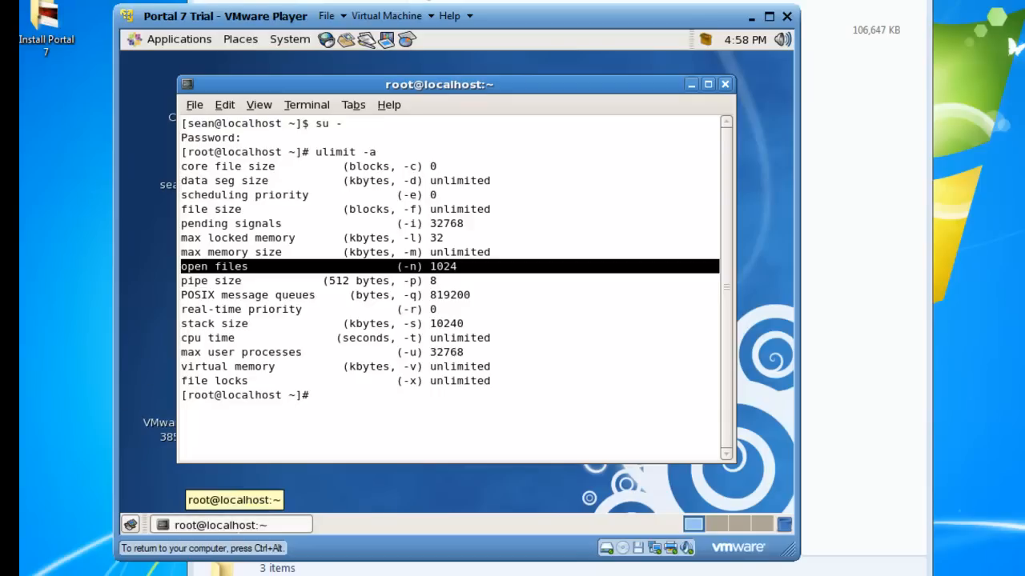
# Step: Change into the /etc/security directory
pyautogui.write('cd /etc')
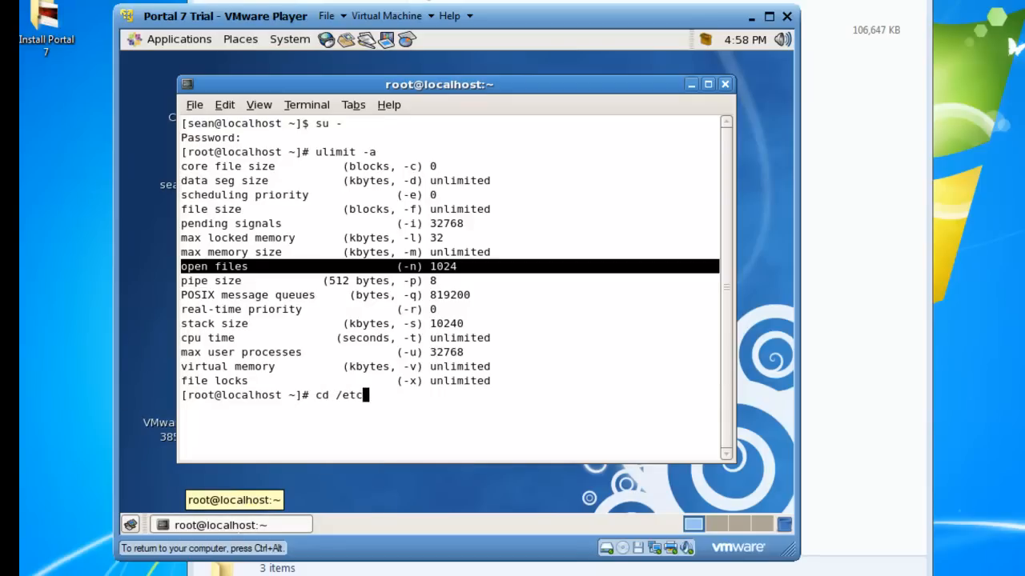
pyautogui.write('sercuirty')
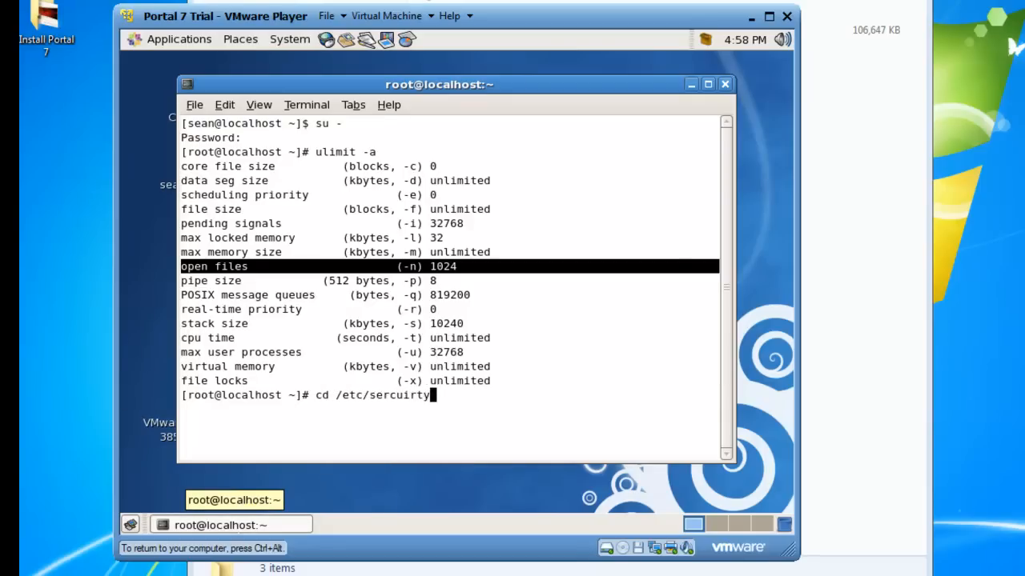
pyautogui.press('BackSpace')
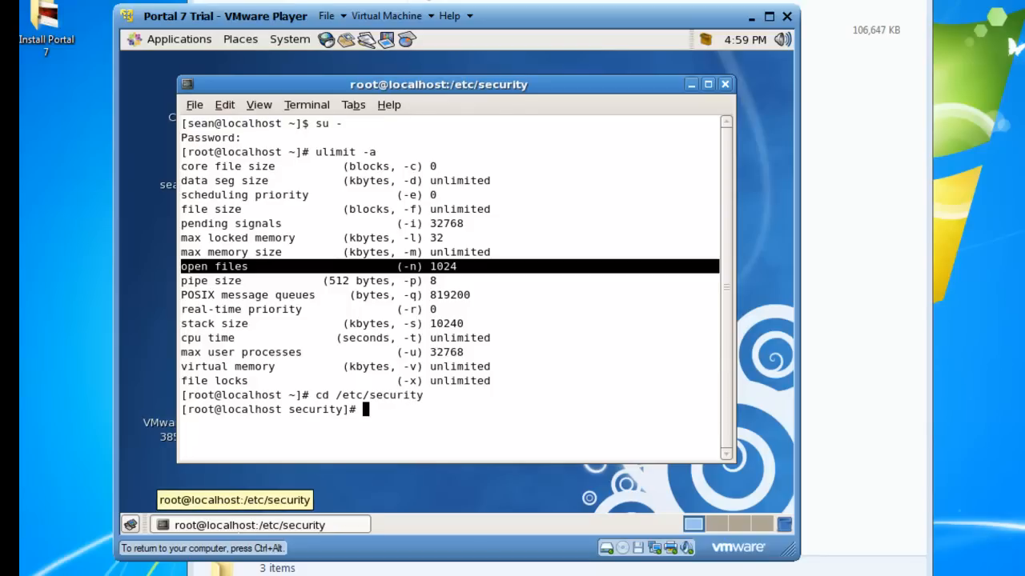
# Step: Edit limits.conf in vi and start a new line at the end of the file
pyautogui.write('ls')
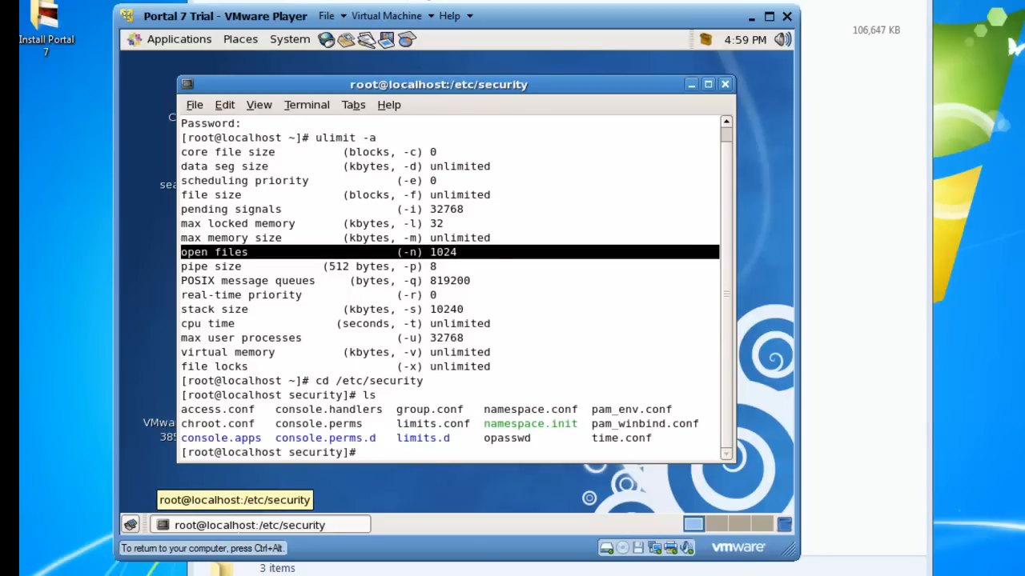
pyautogui.write('v')
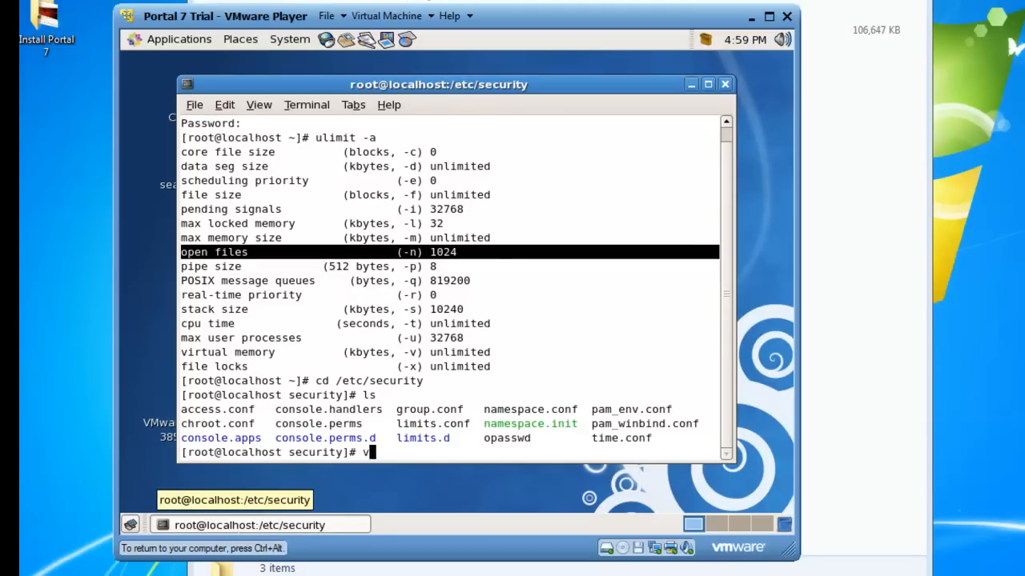
pyautogui.write('i limits.')
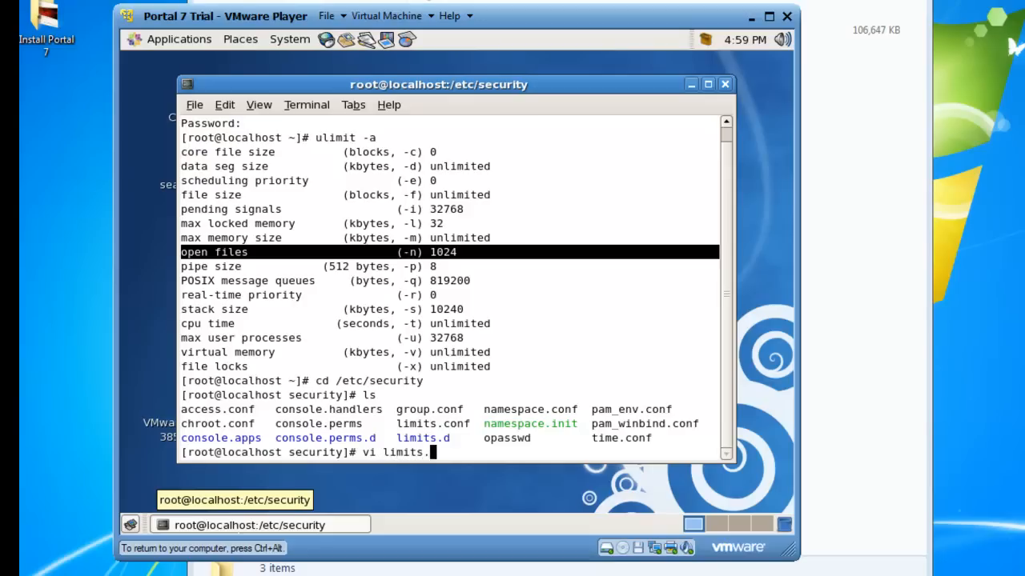
pyautogui.write('conf')
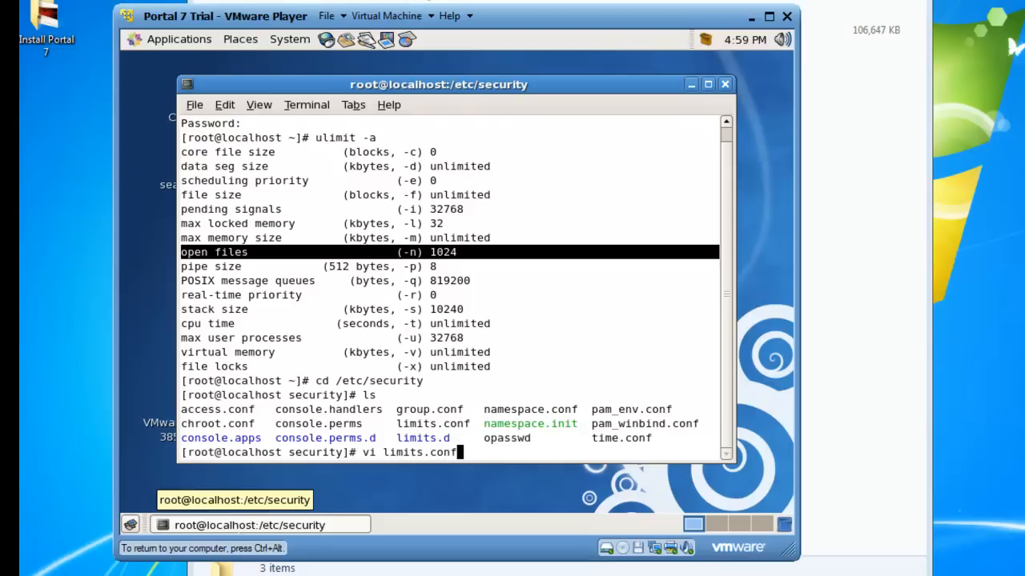
pyautogui.press('Return')
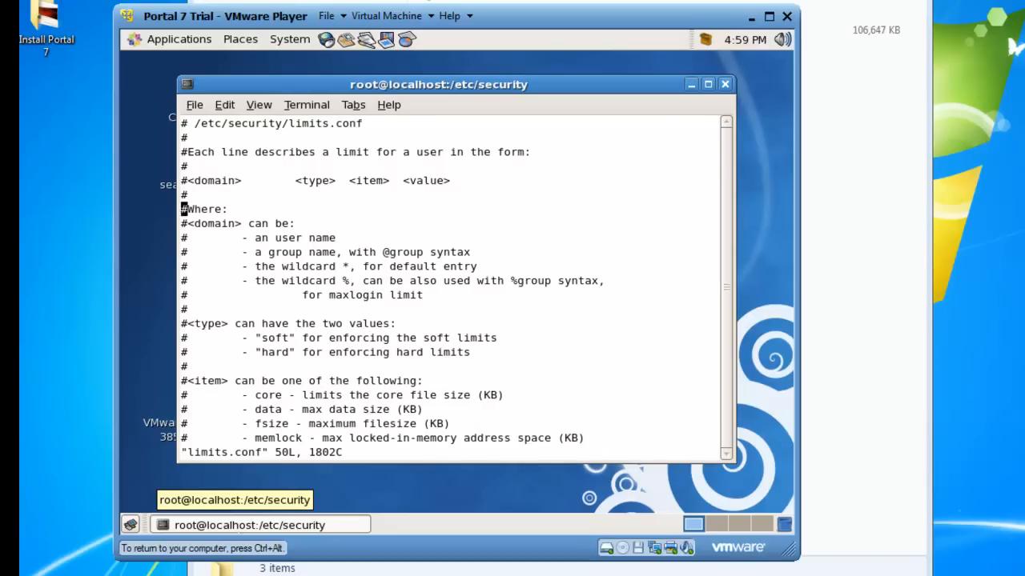
pyautogui.scroll(-3)
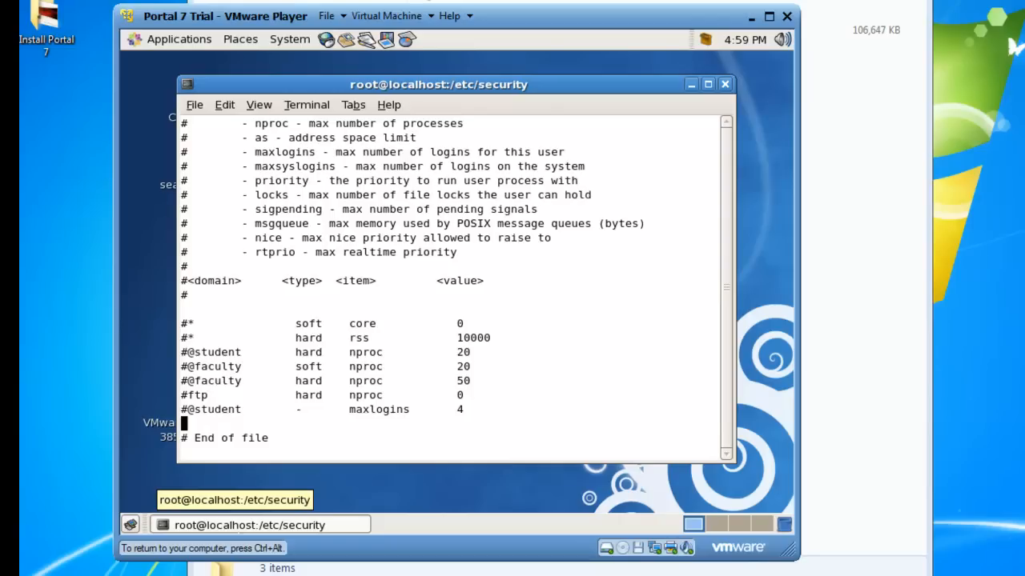
pyautogui.press('i')
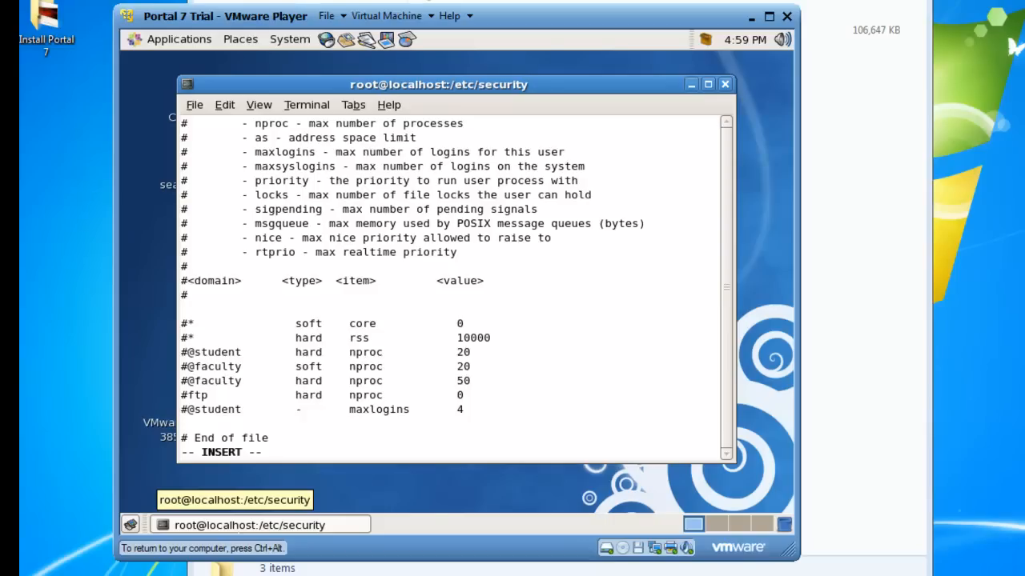
# Step: Add the line '* soft nofile 4096'
pyautogui.write('*')
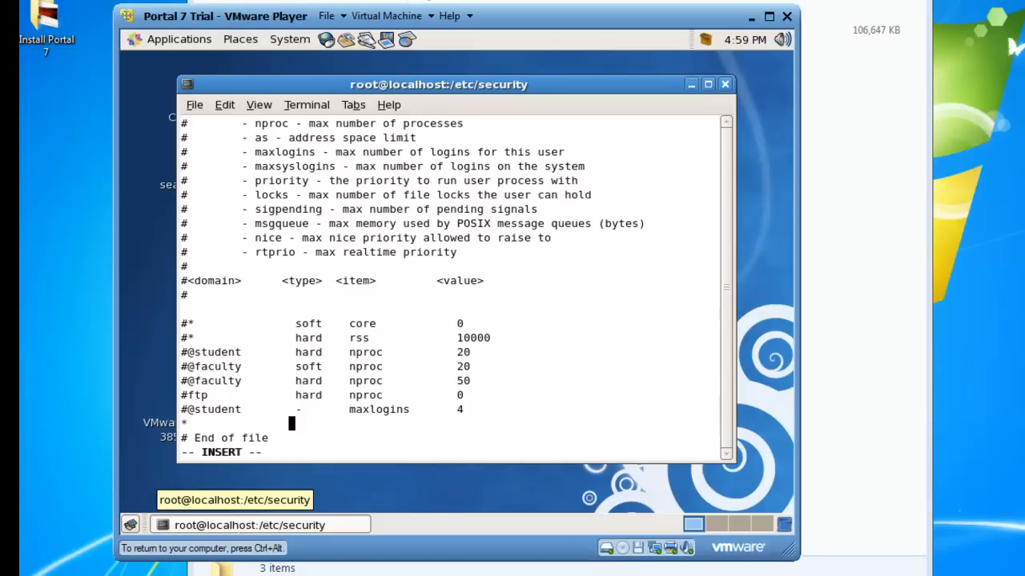
pyautogui.write('sof')
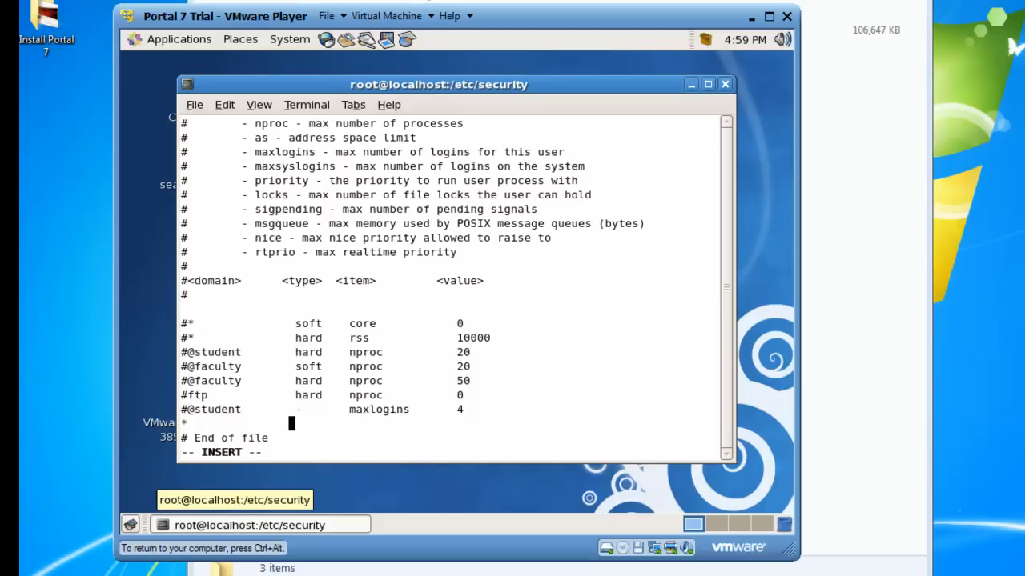
pyautogui.write('so')
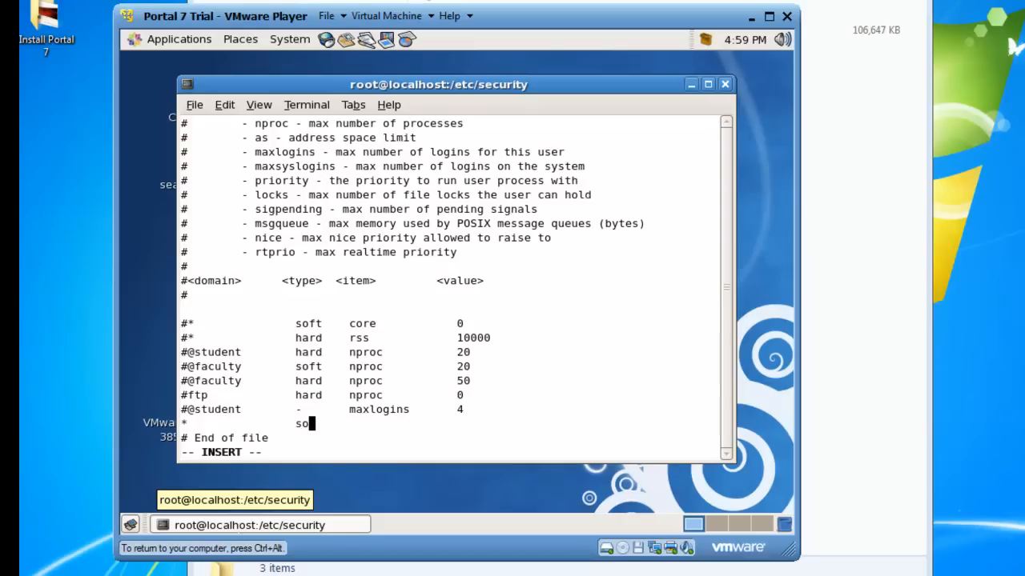
pyautogui.write('ft')
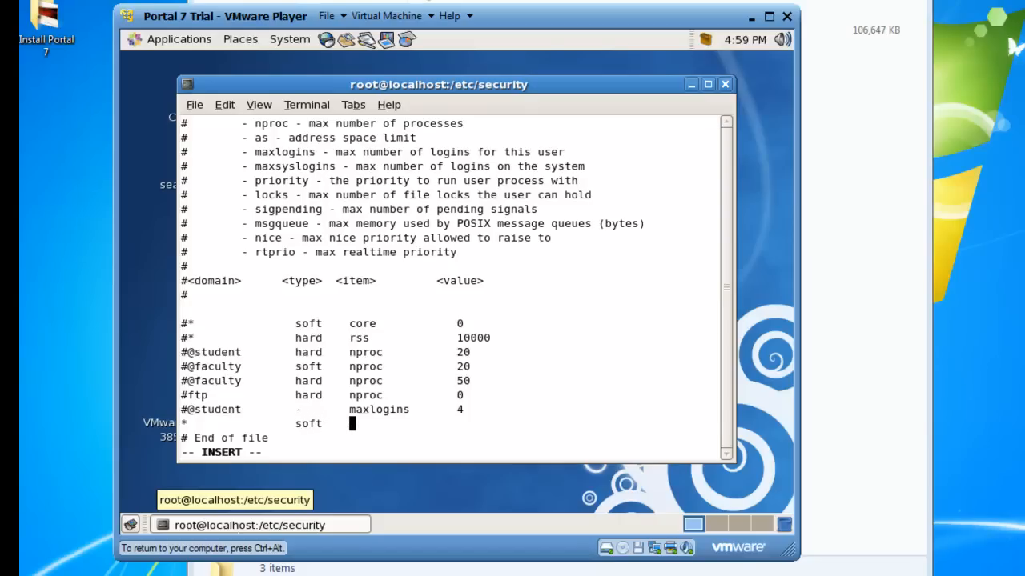
pyautogui.write('nod')
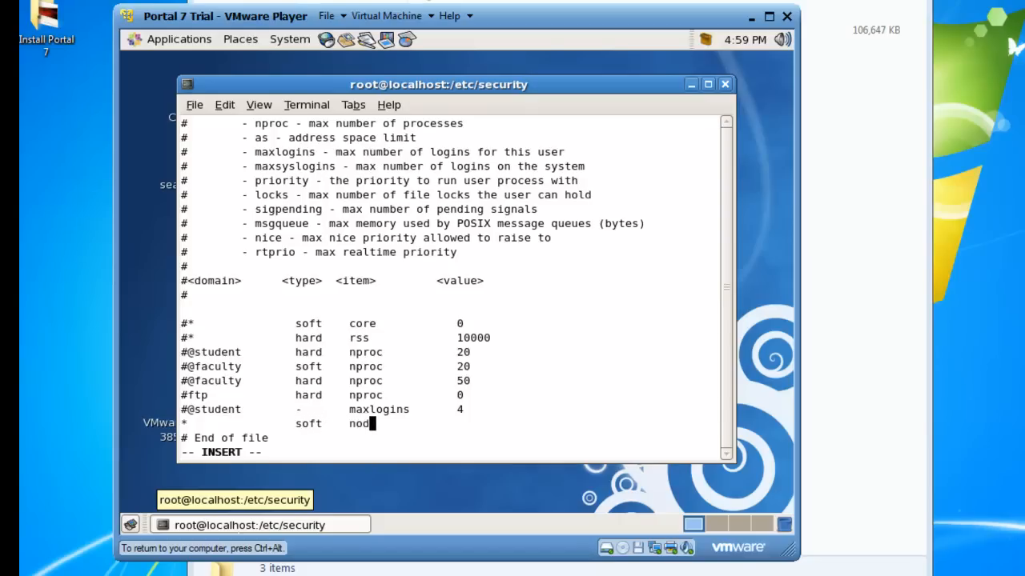
pyautogui.write('ile')
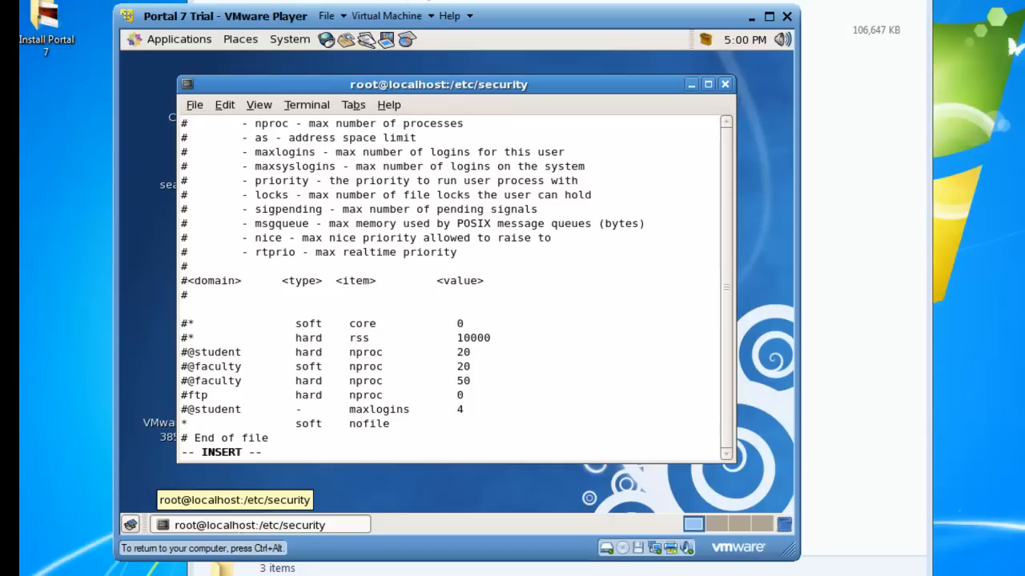
pyautogui.write('409')
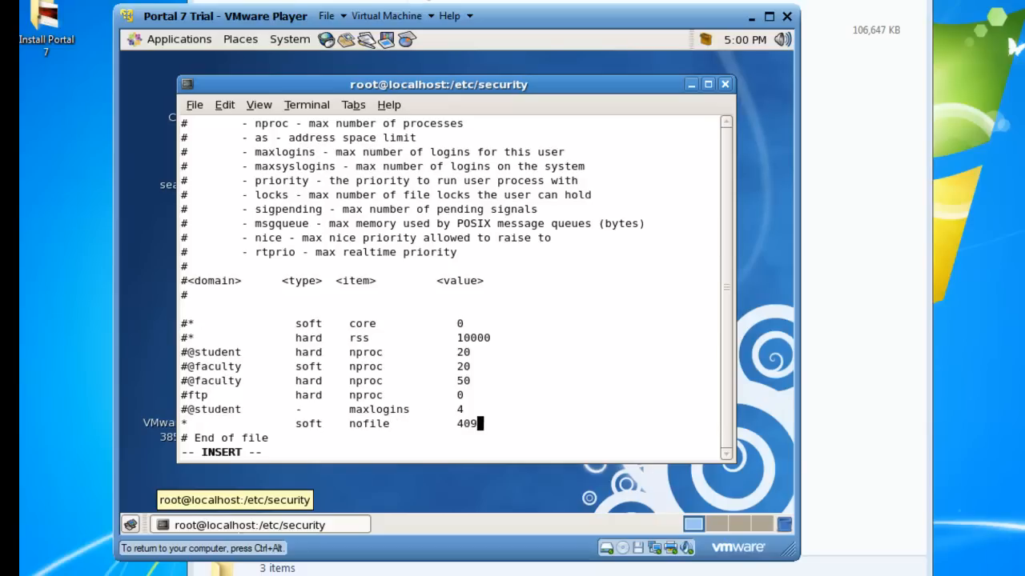
pyautogui.write('6')
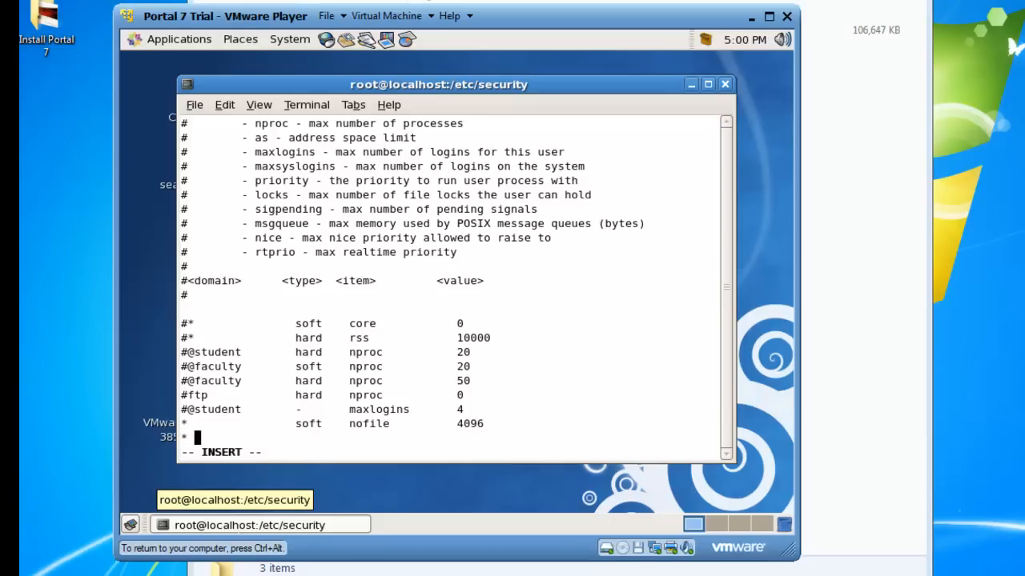
# Step: Add the line '* hard nofile 10240' and save the file with :wq
pyautogui.write('hard')
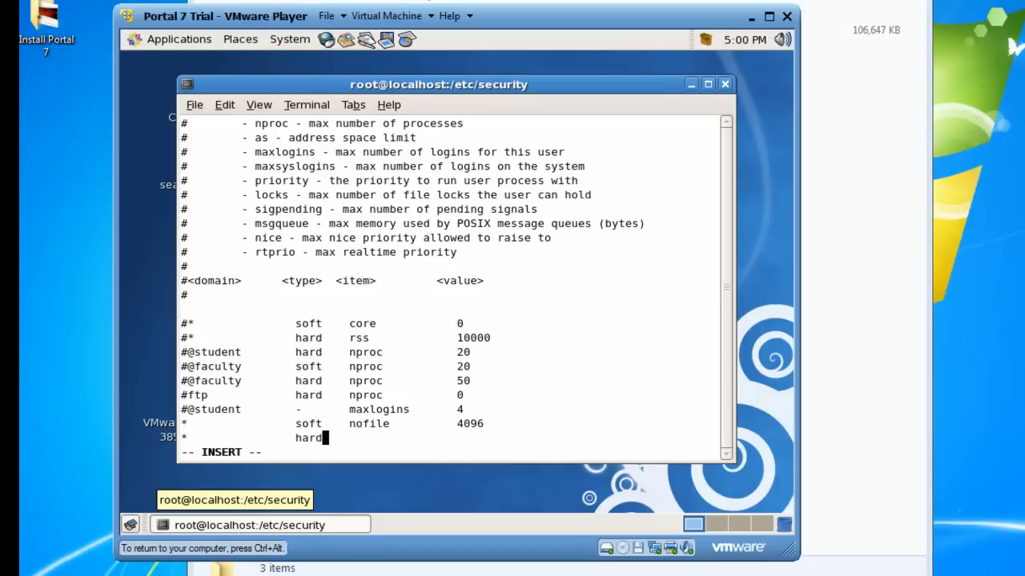
pyautogui.write('nofi')
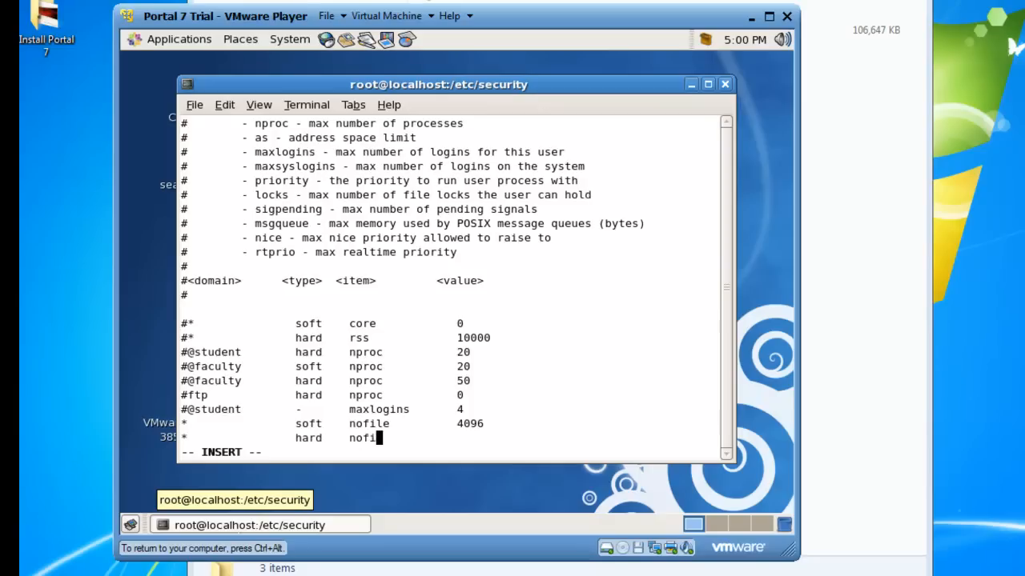
pyautogui.write('le')
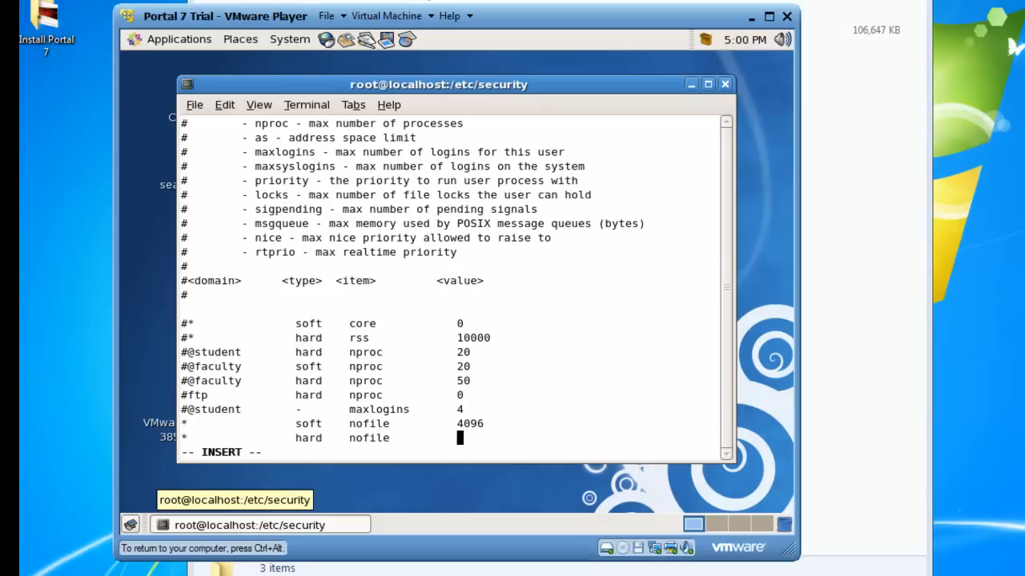
pyautogui.write('1')
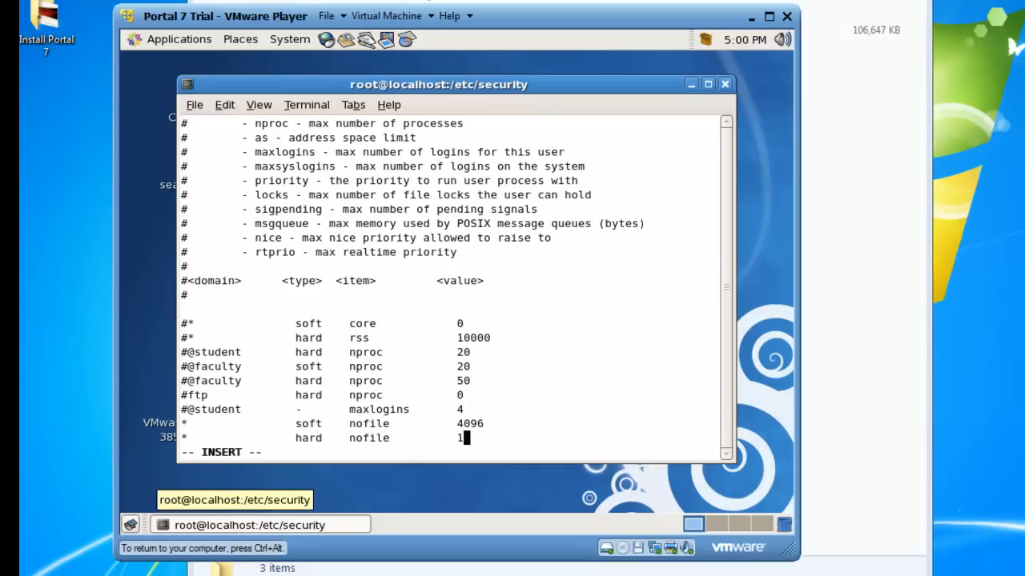
pyautogui.write('0240')
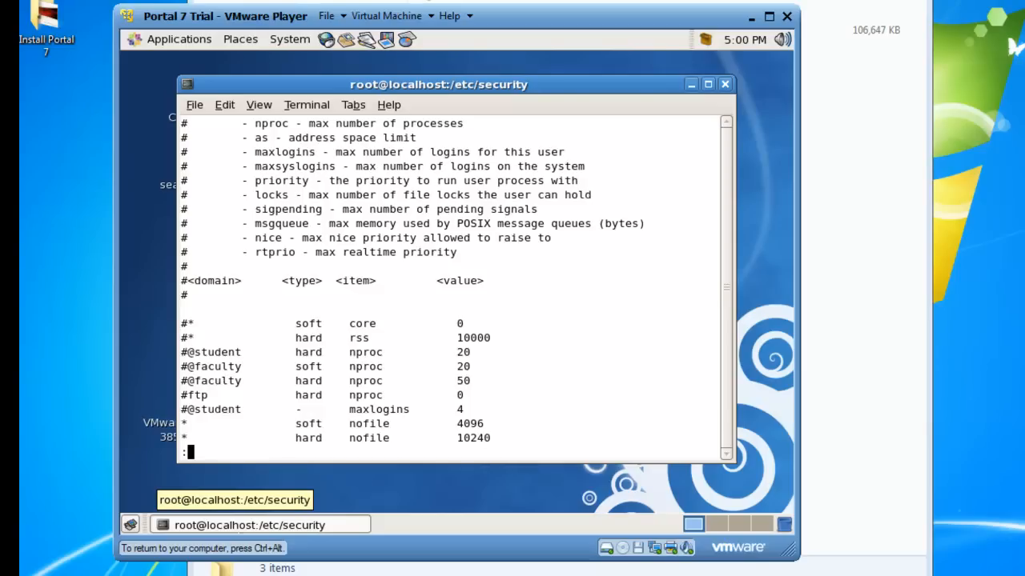
pyautogui.write('wq')
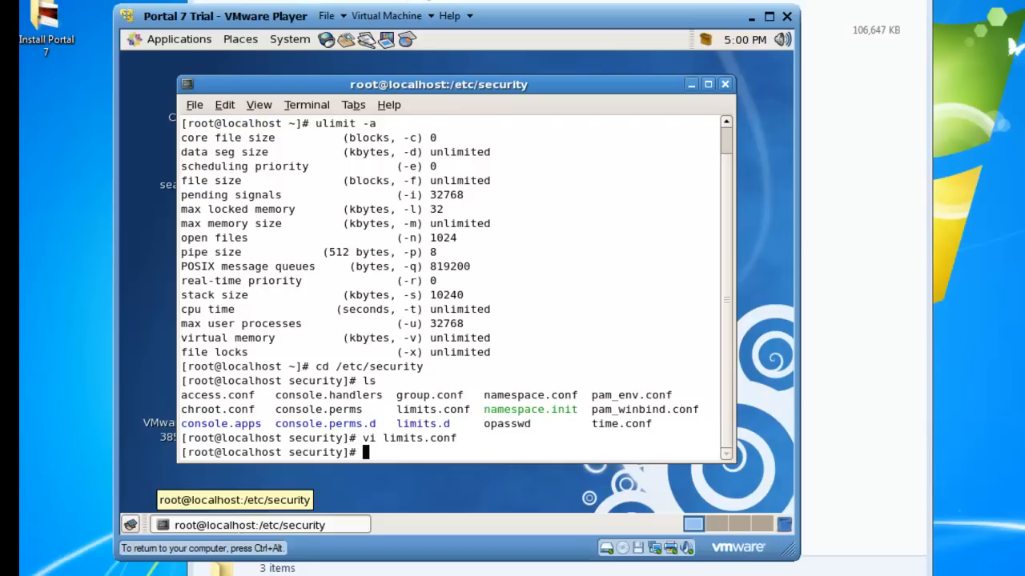
# Step: Move to /etc and edit the hosts file in vi
pyautogui.write('cd /etc')
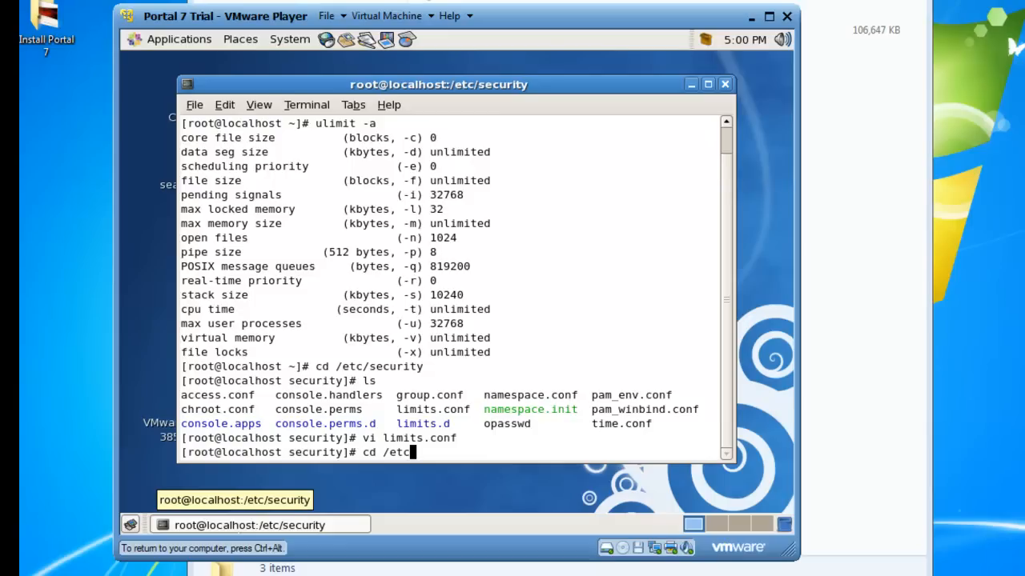
pyautogui.press('Return')
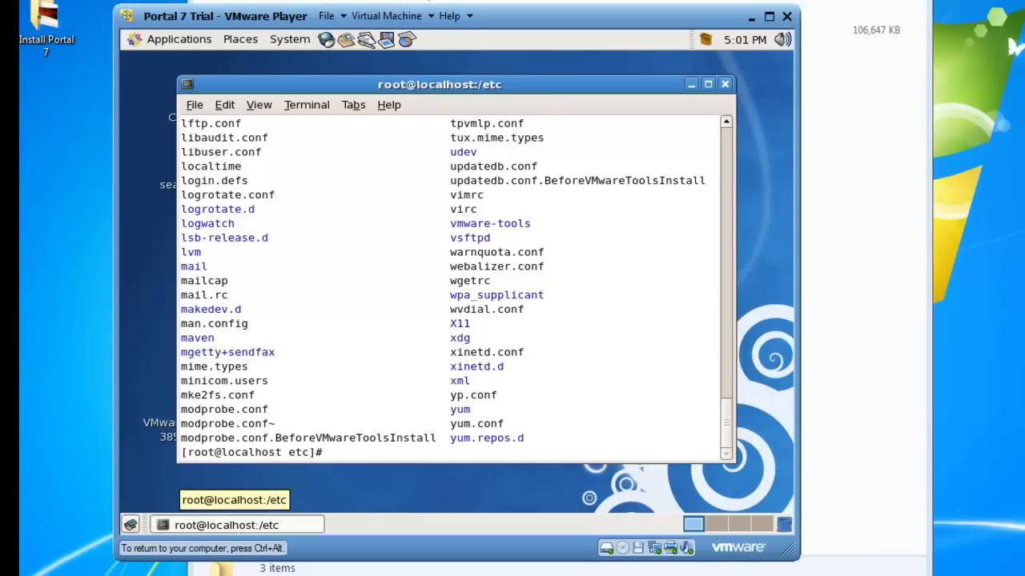
pyautogui.write('vi')
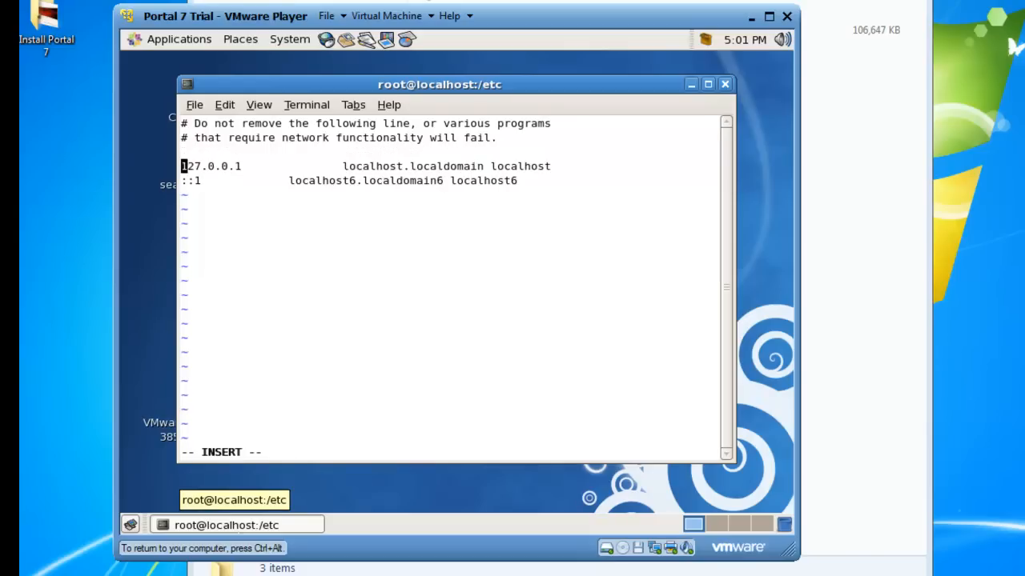
# Step: Add the entry '127.0.0.1 myportal.portal.com' and save with :wq
pyautogui.write('127')
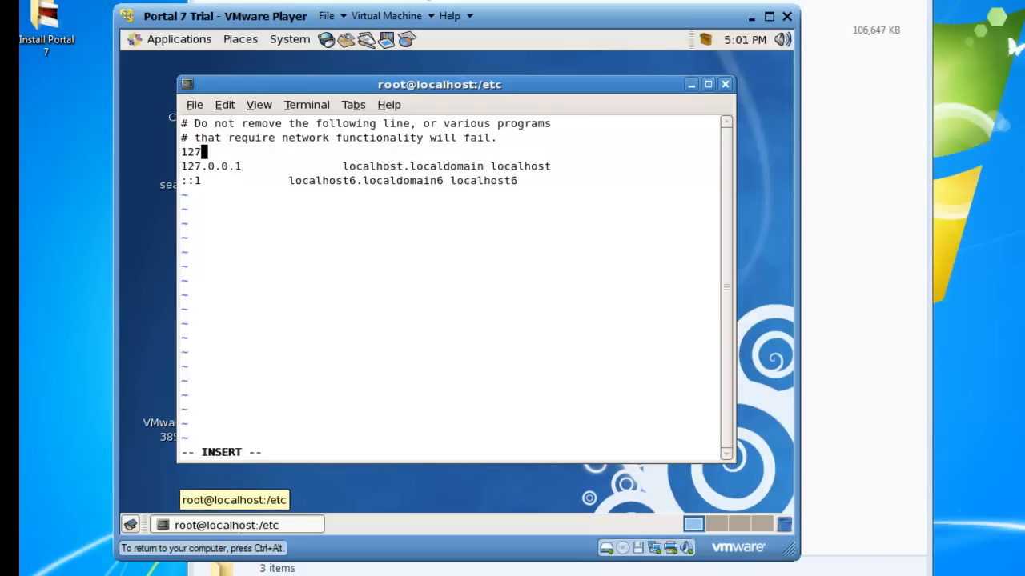
pyautogui.write('.0.0.')
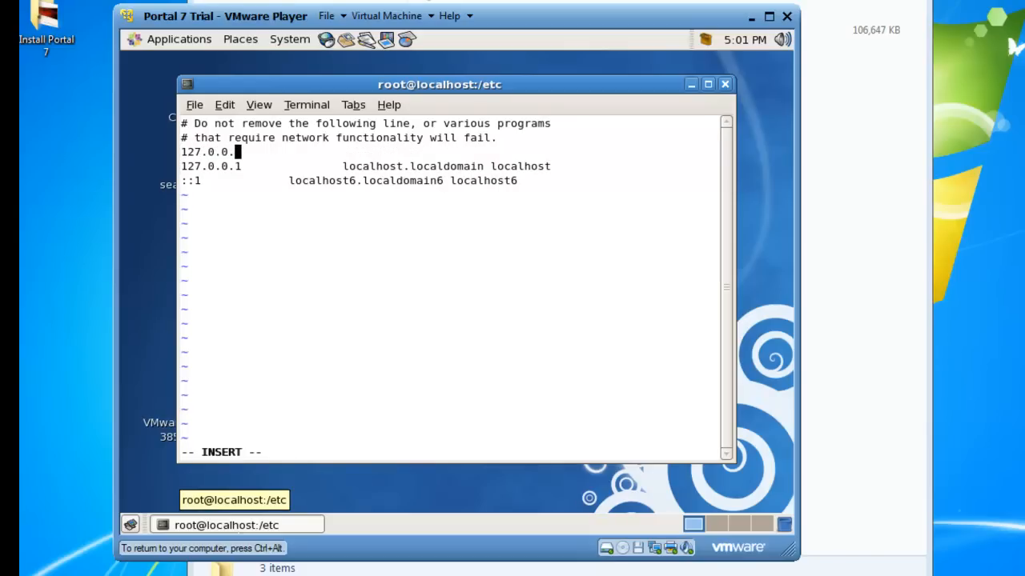
pyautogui.write('1')
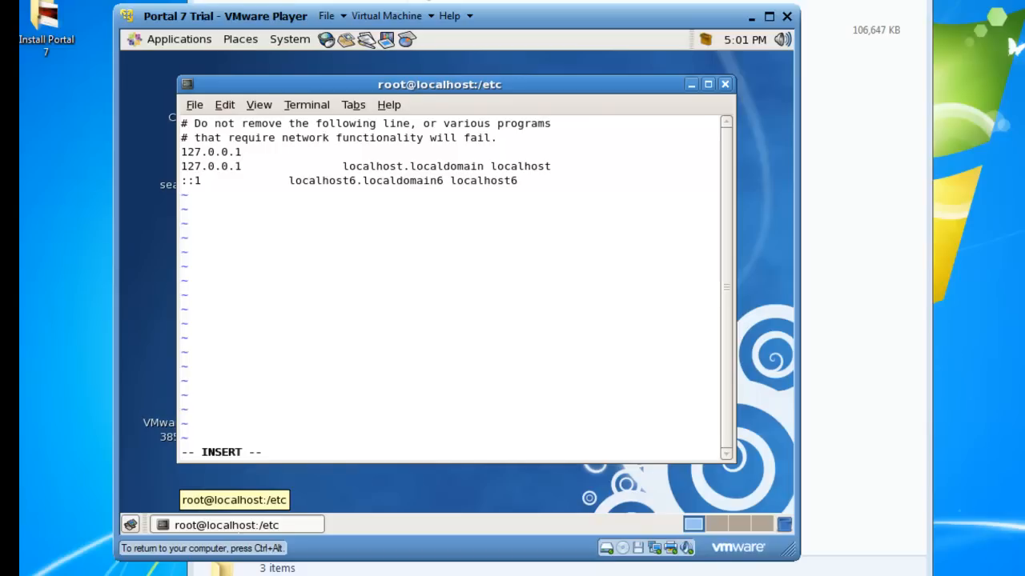
pyautogui.write('myportal')
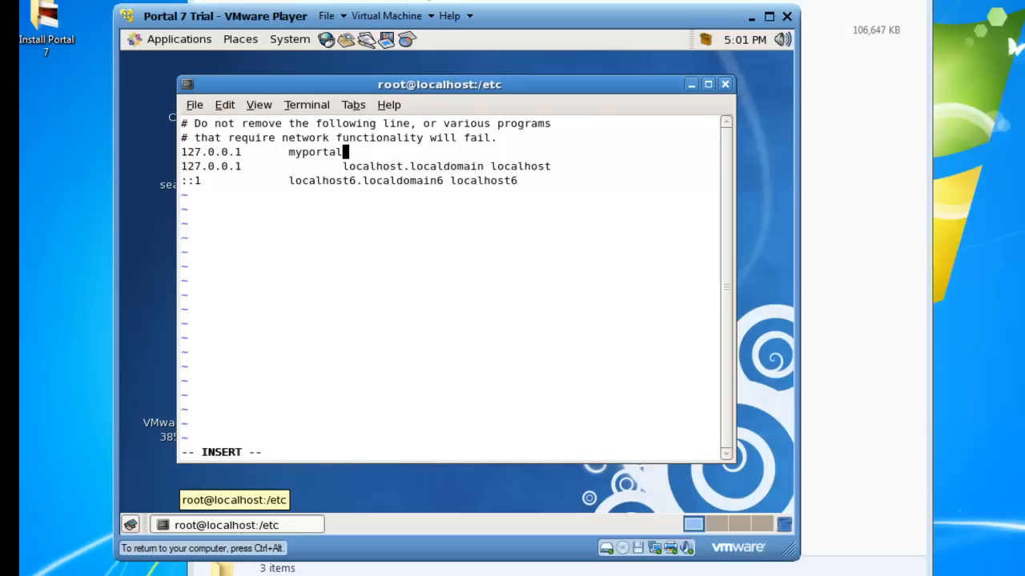
pyautogui.write('.portal')
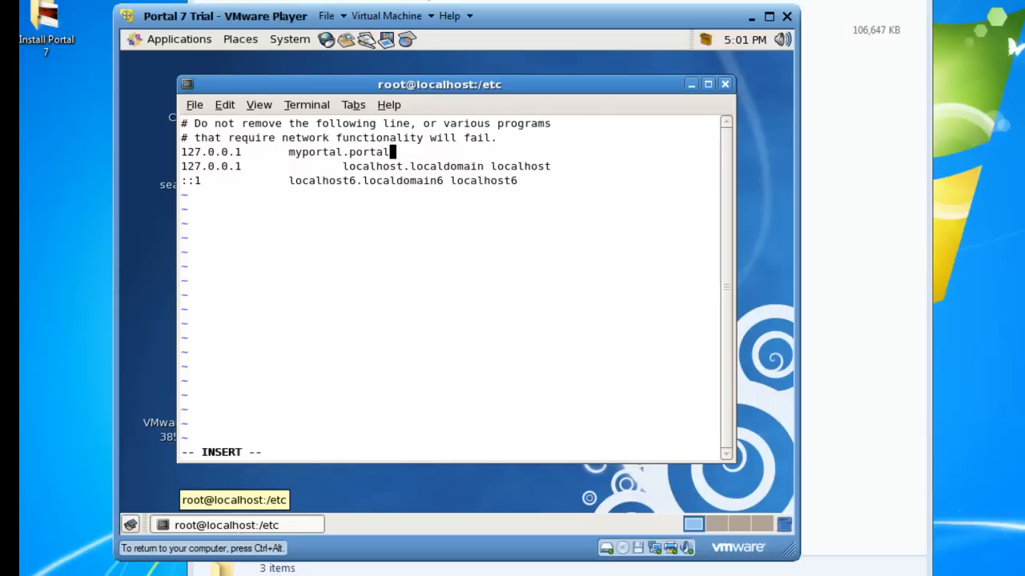
pyautogui.write('.com')
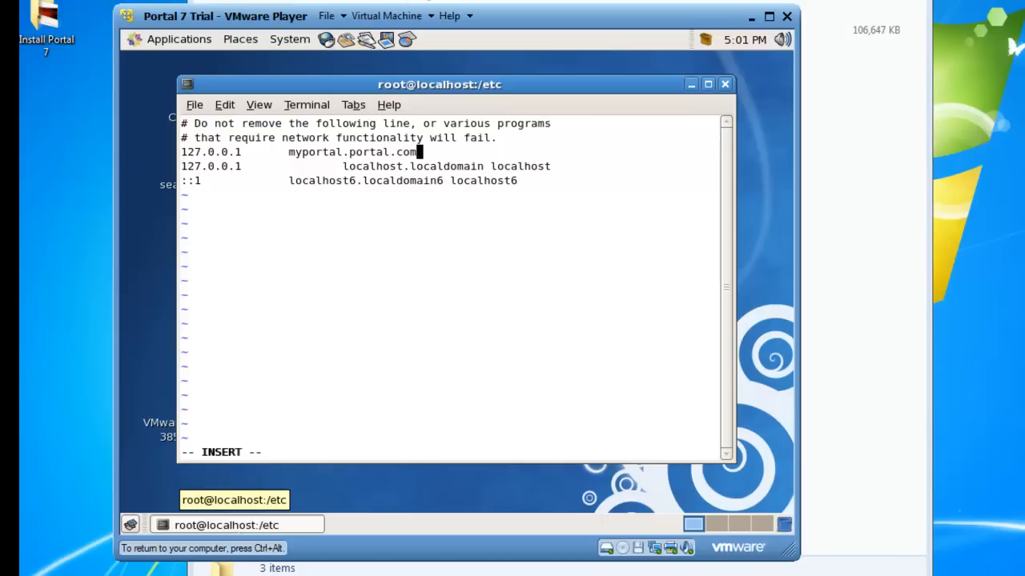
pyautogui.press('Escape')
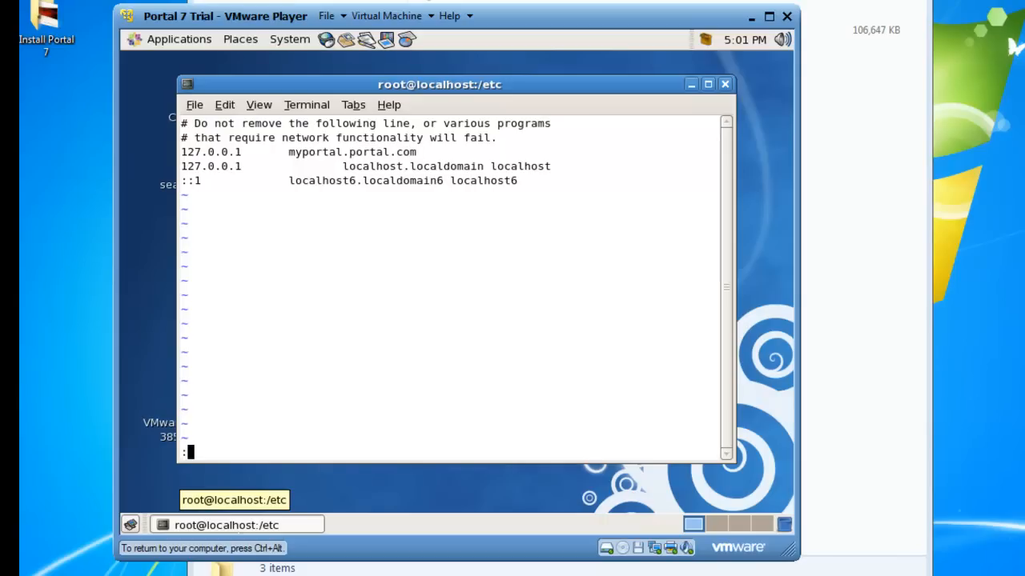
pyautogui.write('wq')
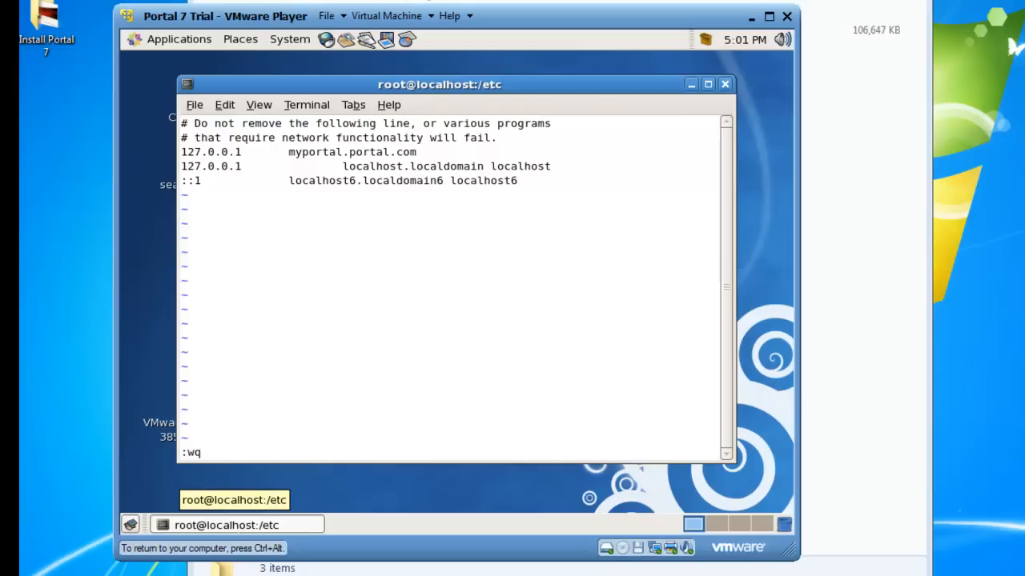
pyautogui.press('Return')
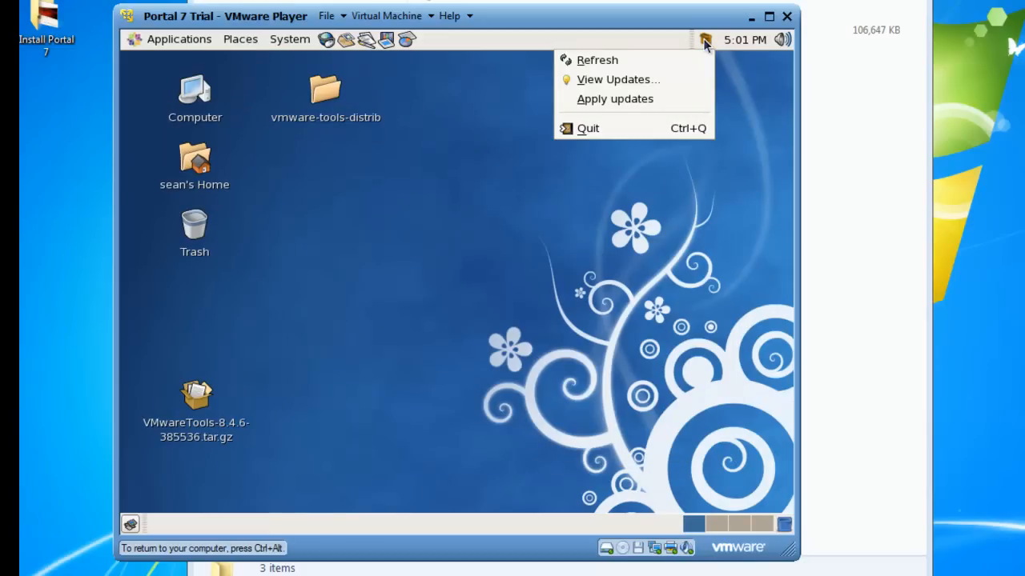
pyautogui.moveTo(618, 80)
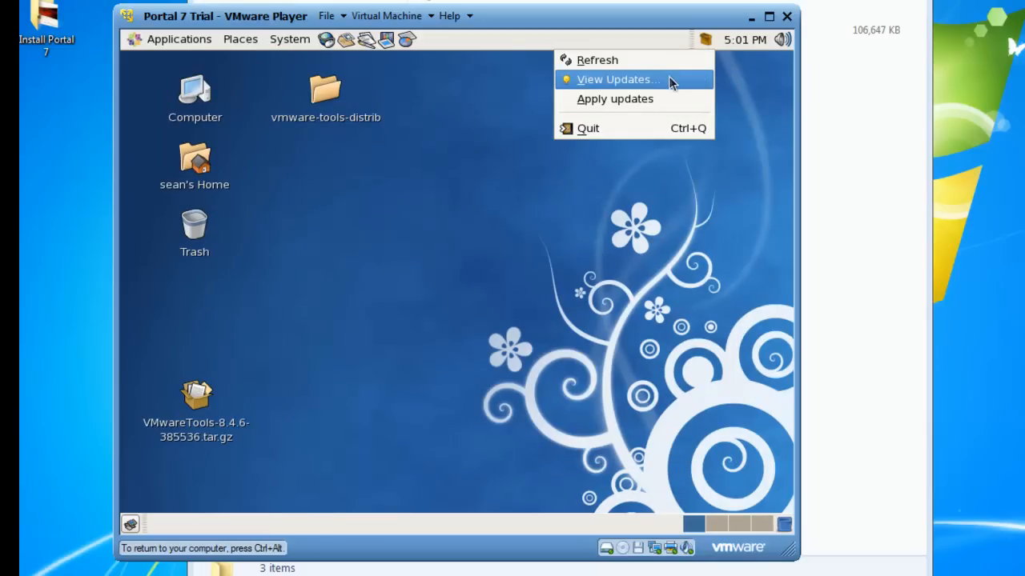
# Step: View the available package updates and apply all of them
pyautogui.click(618, 80)
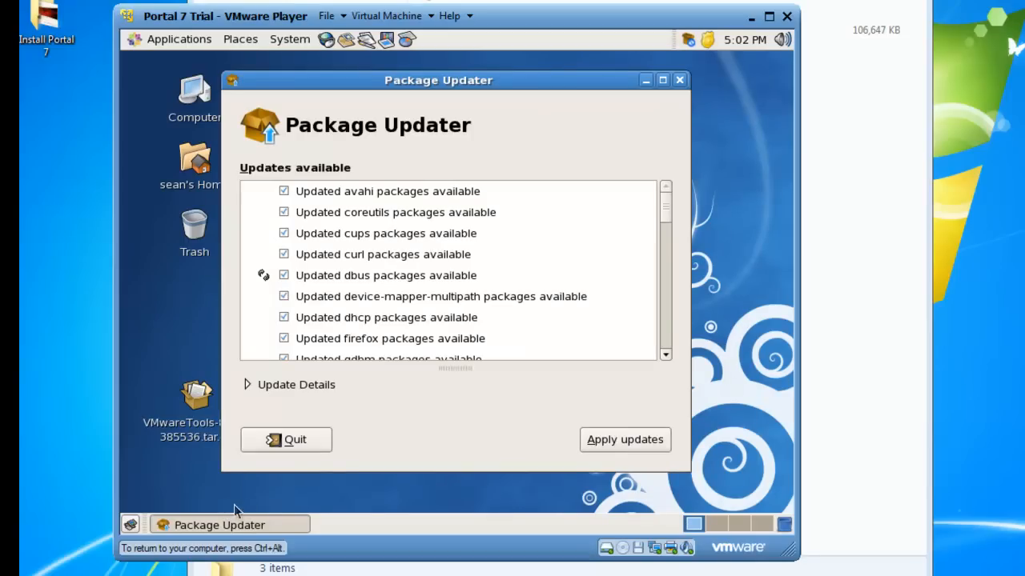
pyautogui.moveTo(624, 438)
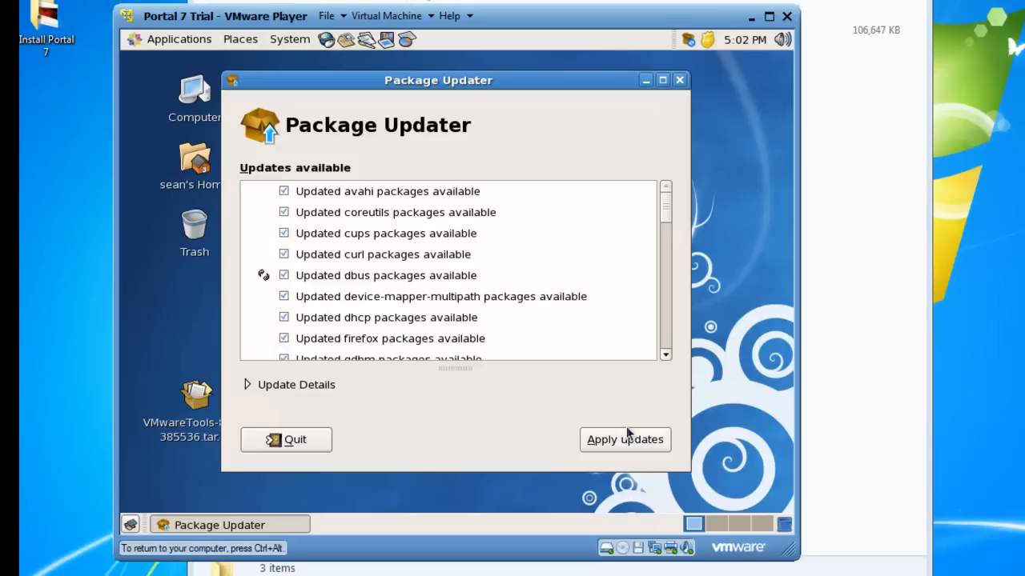
pyautogui.click(625, 439)
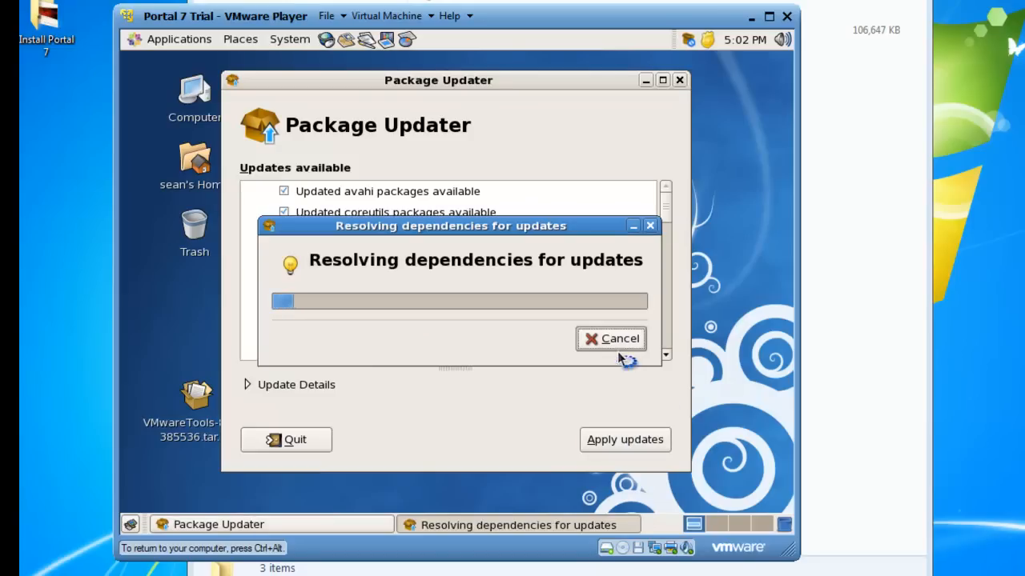
pyautogui.moveTo(551, 436)
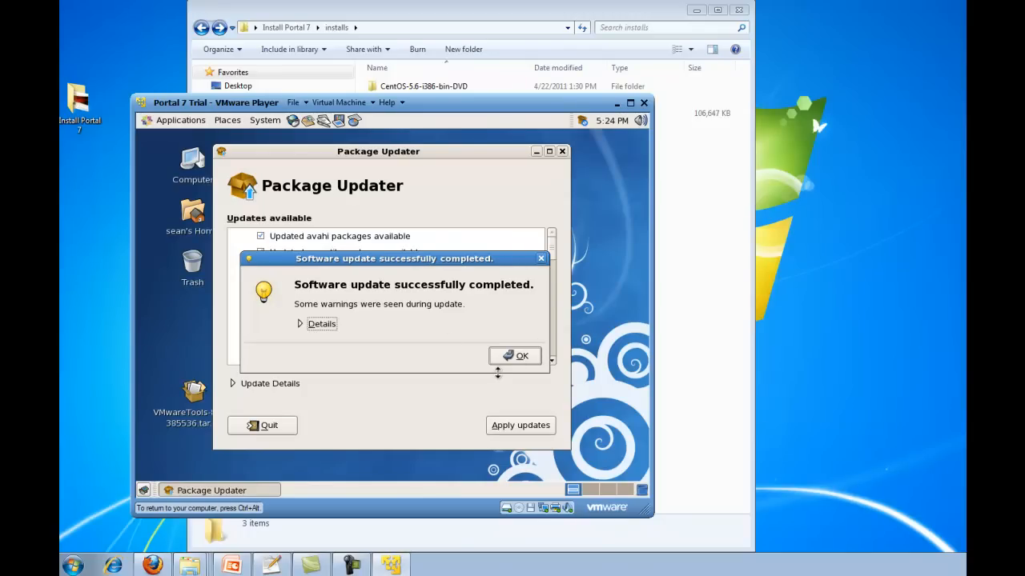
# Step: Acknowledge the completed update and reboot the CentOS guest now
pyautogui.click(515, 356)
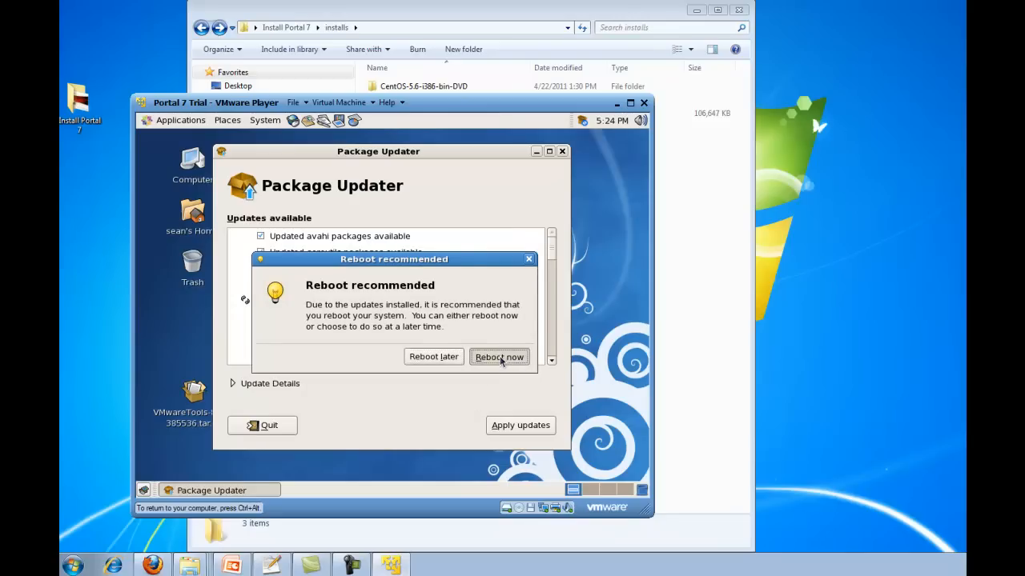
pyautogui.click(499, 357)
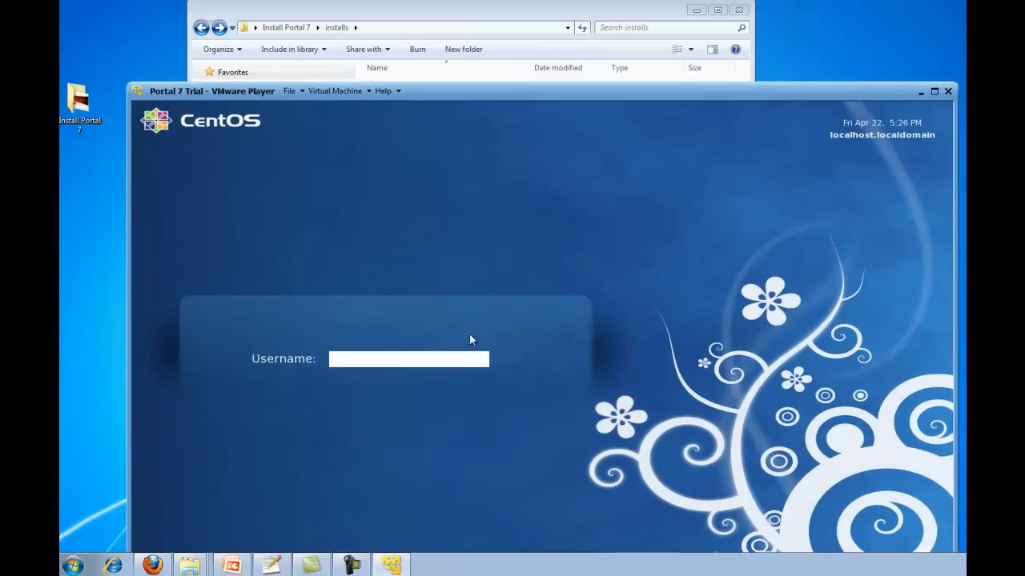
# Step: Log back into the CentOS desktop with the username and password
pyautogui.click(409, 359)
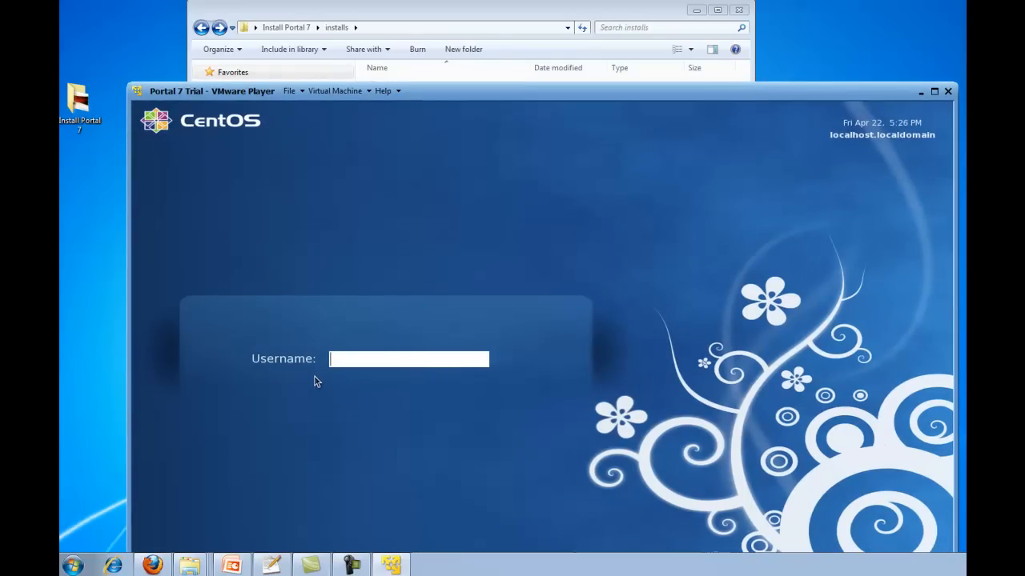
pyautogui.click(408, 358)
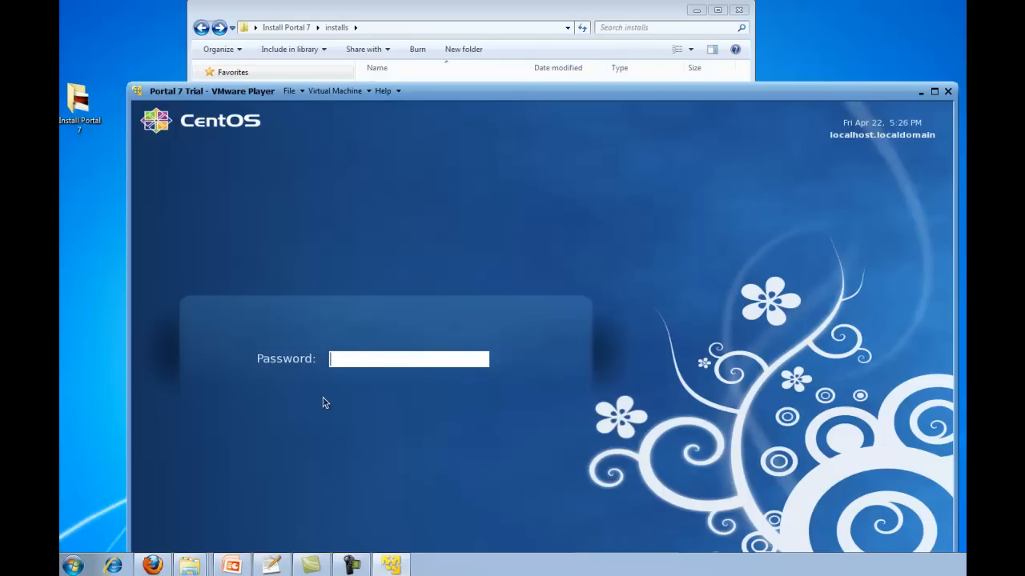
pyautogui.write('password')
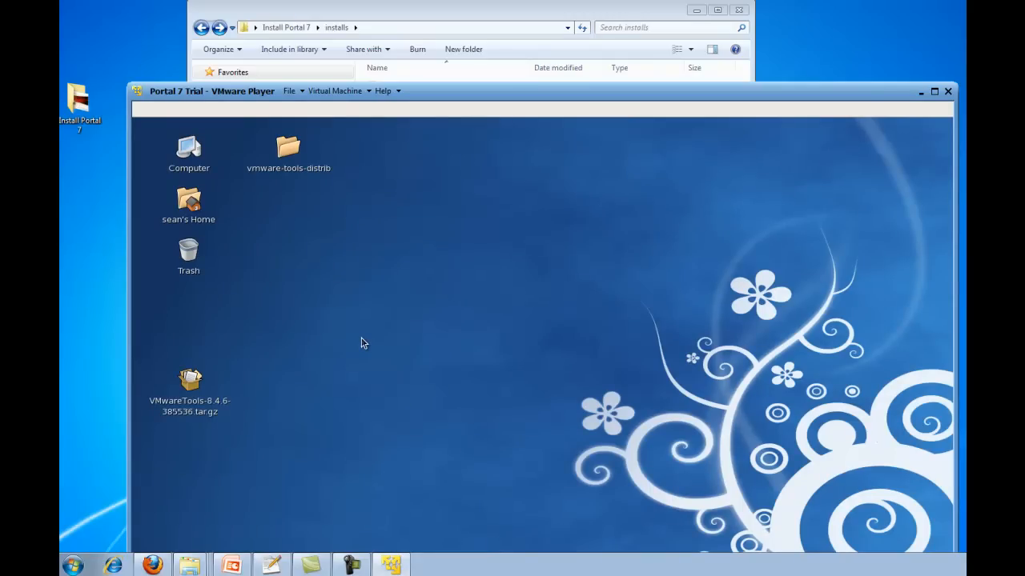
pyautogui.moveTo(537, 93)
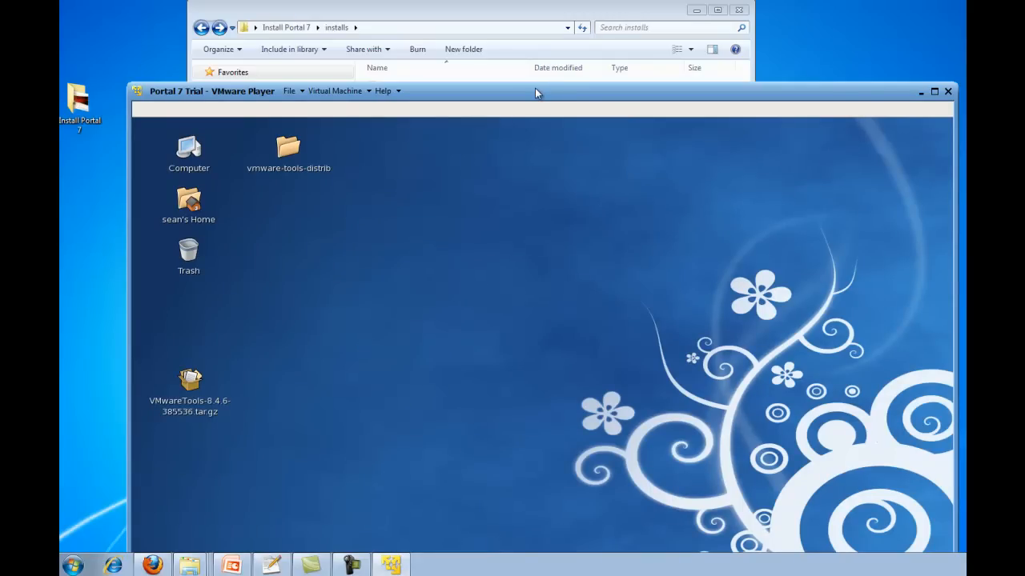
# Step: Move the VM window aside and enter the PortalTrial folder
pyautogui.moveTo(537, 90); pyautogui.dragTo(538, 74)
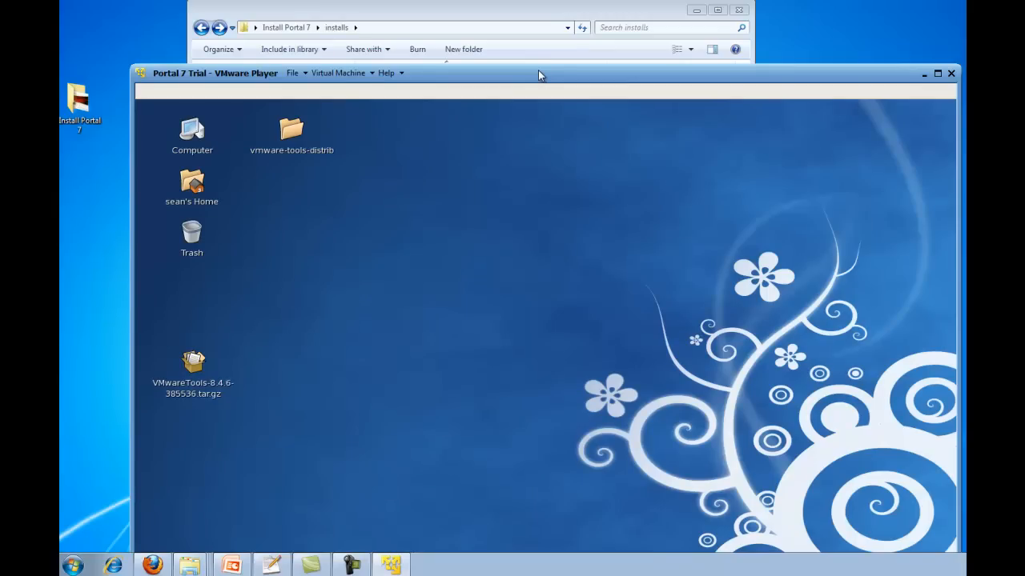
pyautogui.moveTo(551, 32)
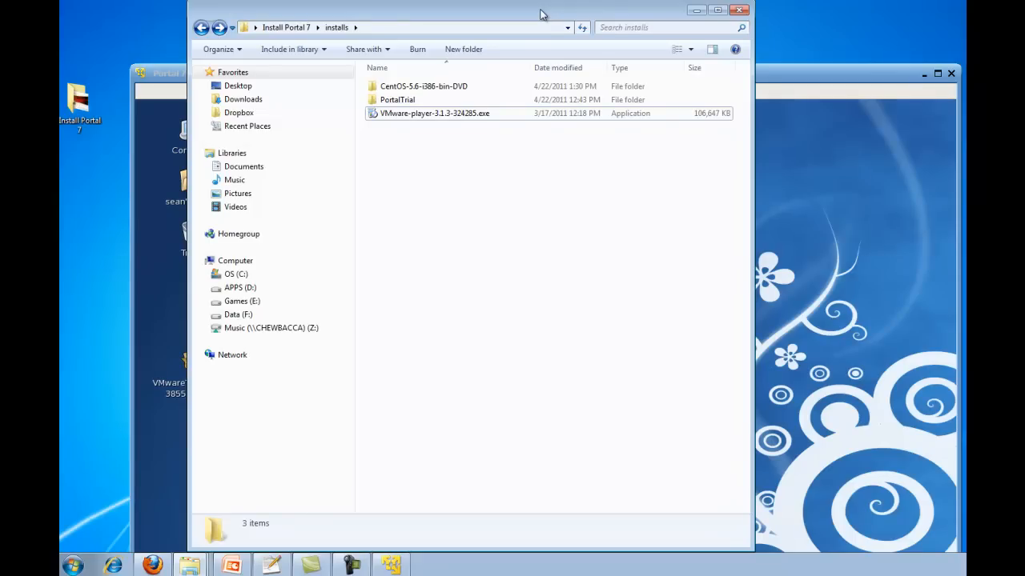
pyautogui.doubleClick(397, 99)
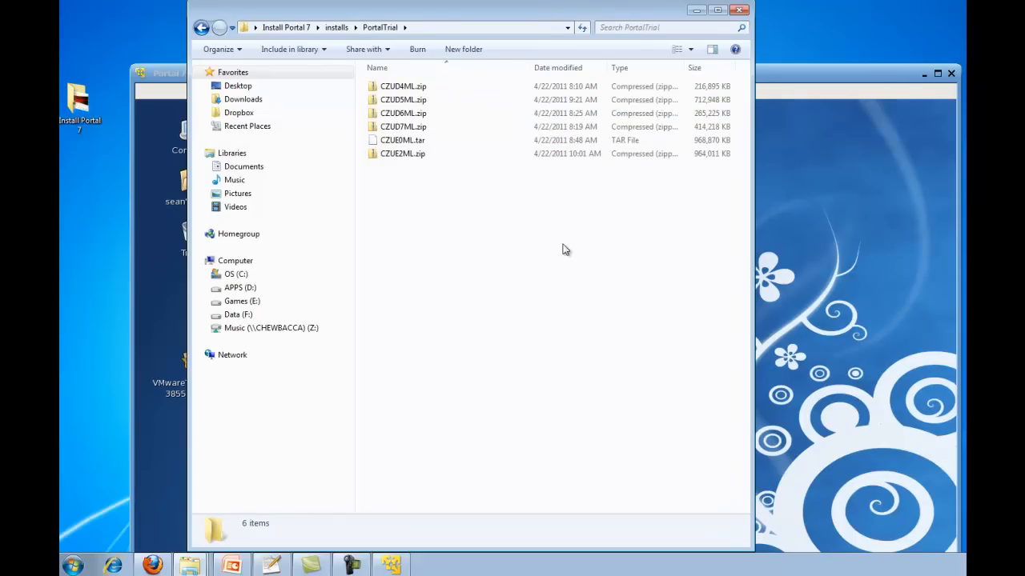
pyautogui.moveTo(513, 280)
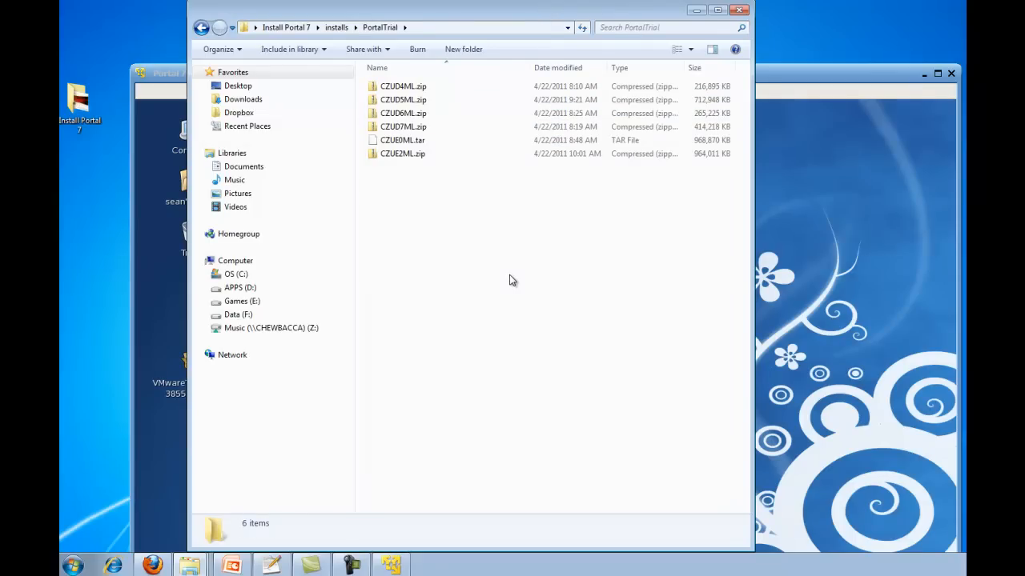
pyautogui.moveTo(440, 239)
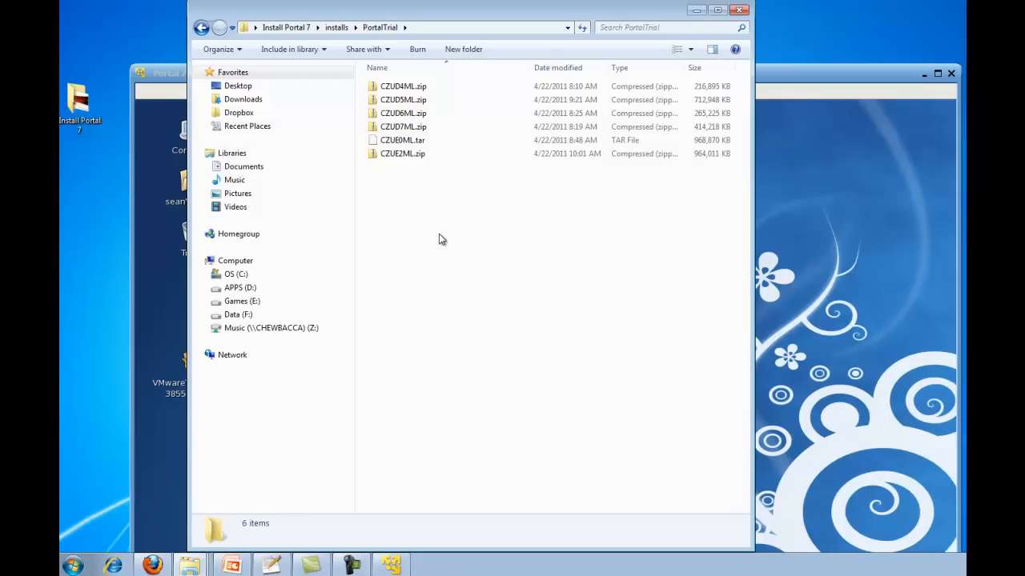
pyautogui.moveTo(438, 250)
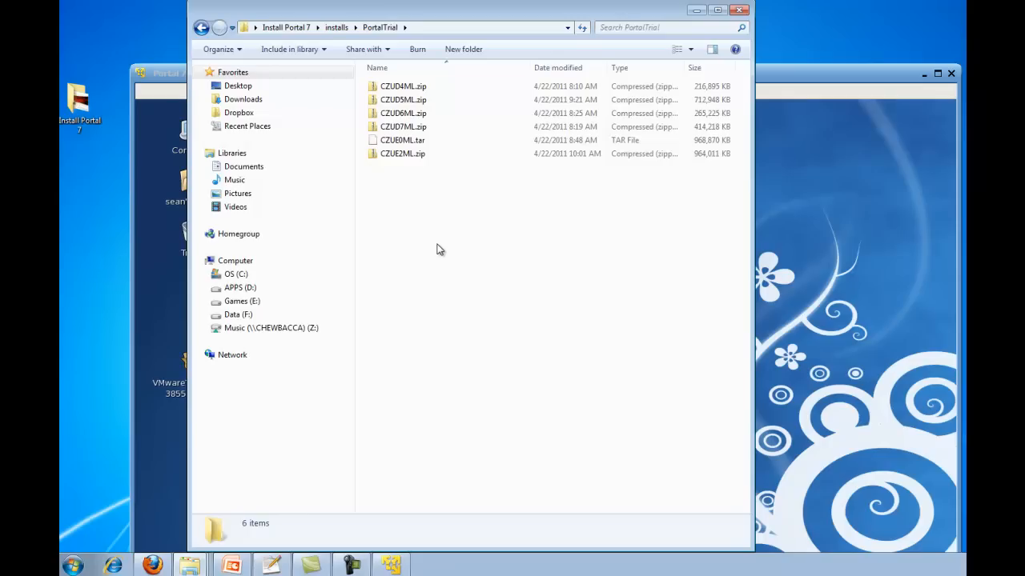
pyautogui.moveTo(504, 180)
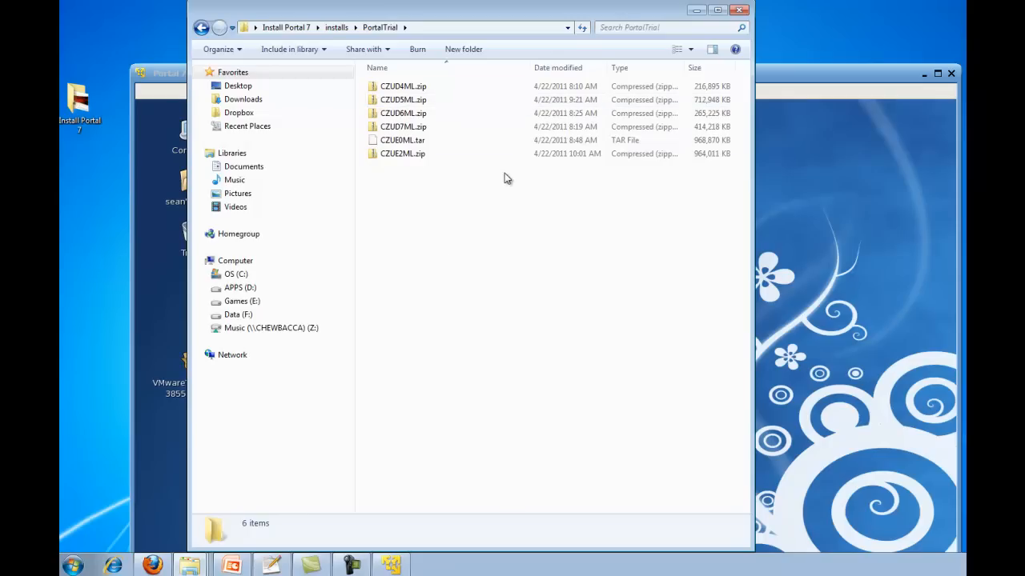
# Step: Extract CZUD4ML.zip into a CZUD4ML folder with 7-Zip
pyautogui.click(403, 87)
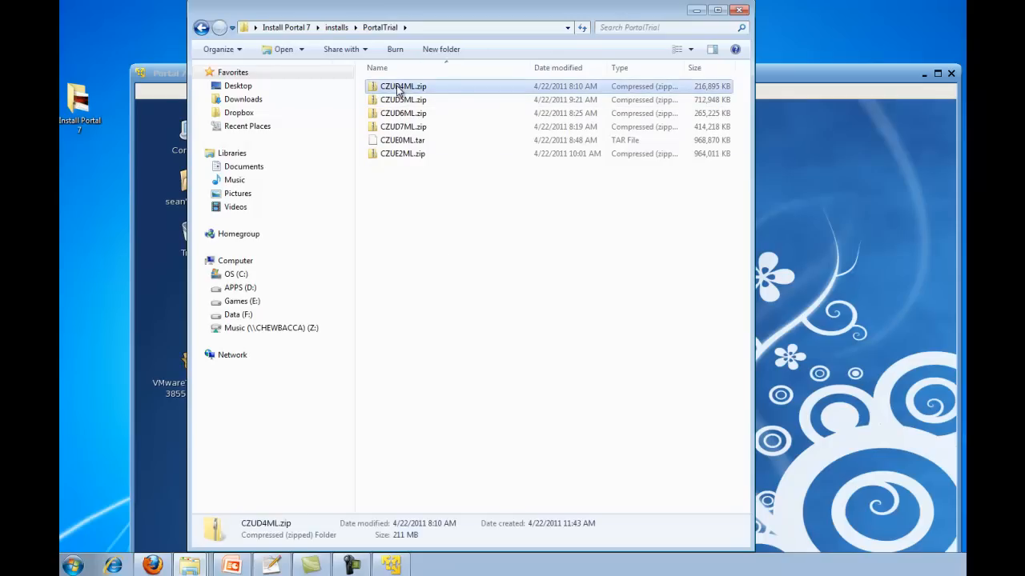
pyautogui.rightClick(403, 86)
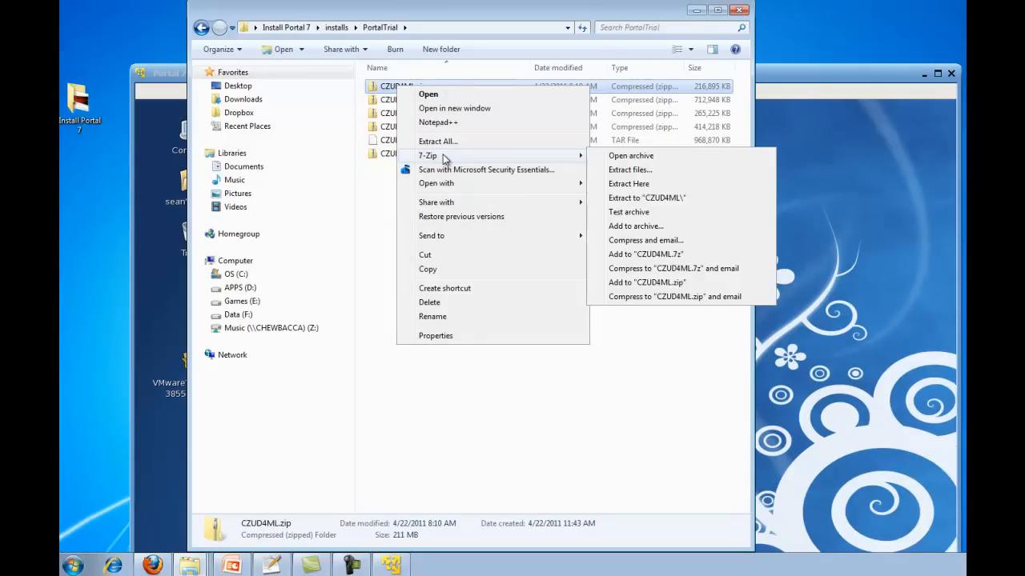
pyautogui.moveTo(646, 165)
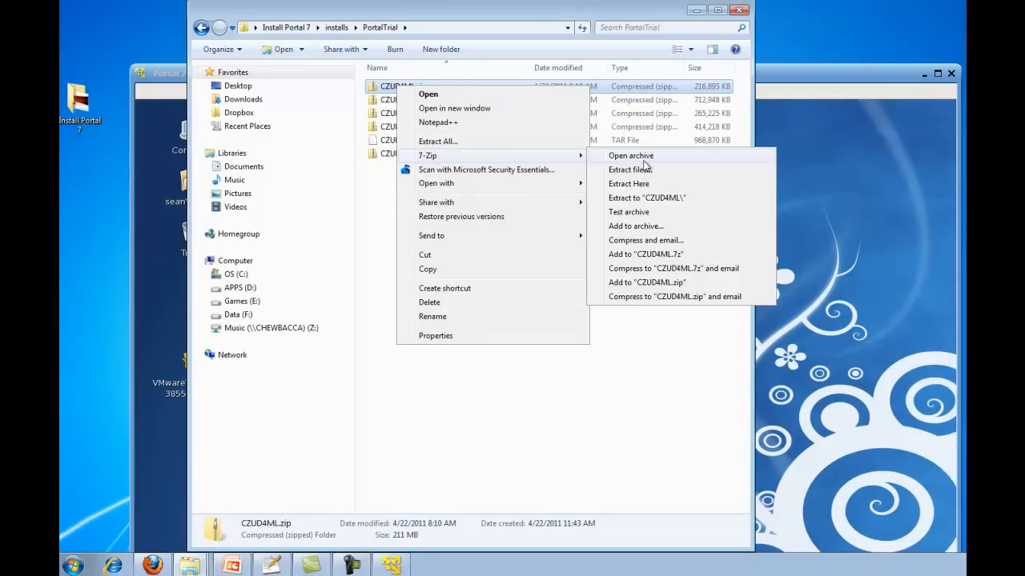
pyautogui.moveTo(718, 199)
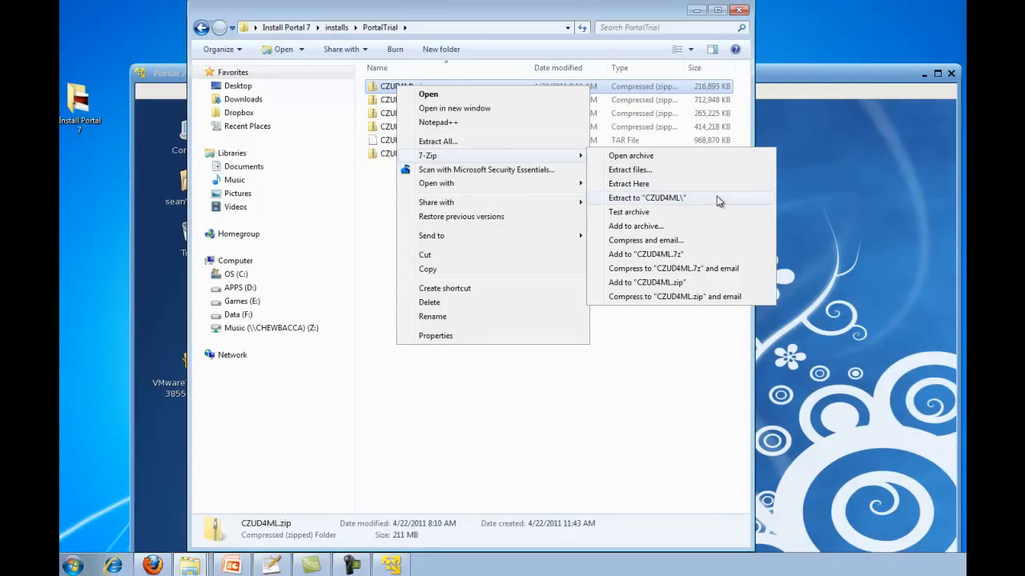
pyautogui.moveTo(674, 203)
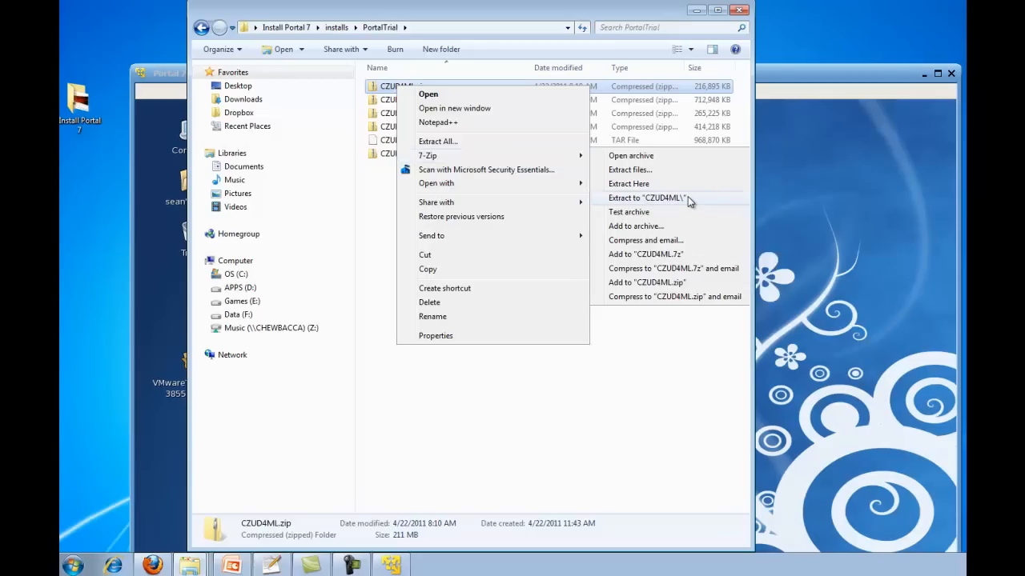
pyautogui.click(645, 198)
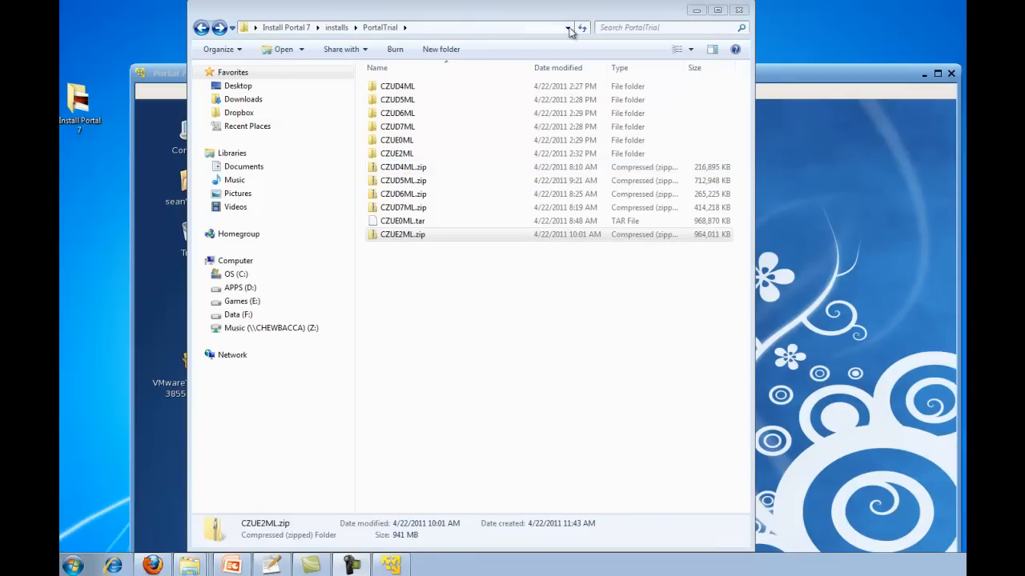
pyautogui.moveTo(528, 7)
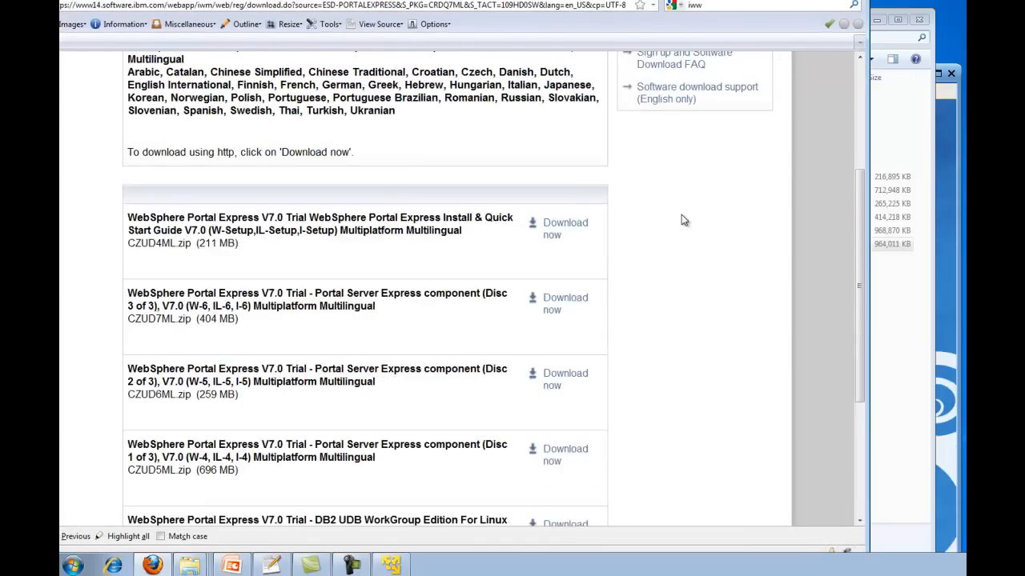
# Step: Check the zip descriptions on the IBM download page, highlighting IL-Setup
pyautogui.scroll(-3)
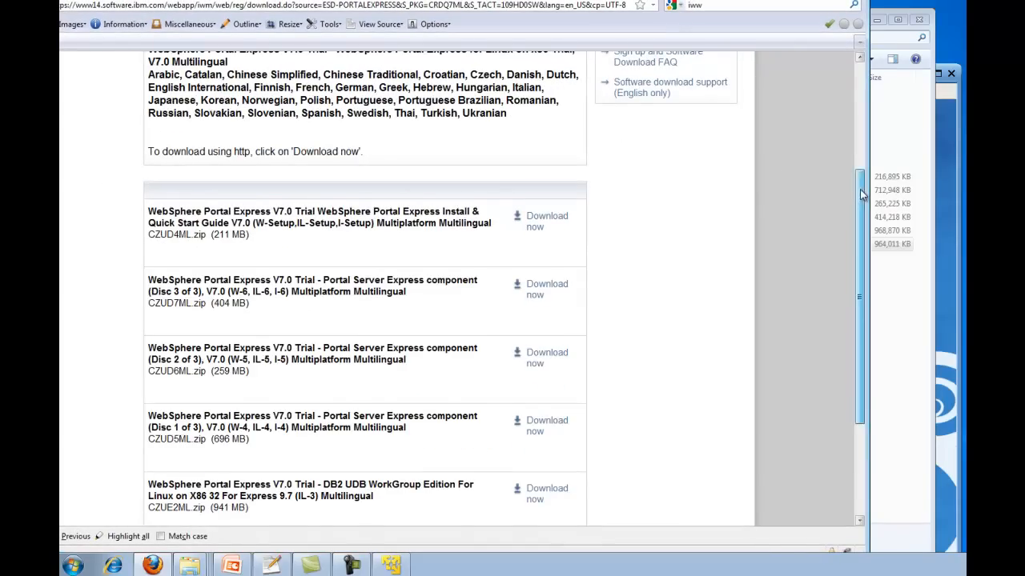
pyautogui.scroll(-3)
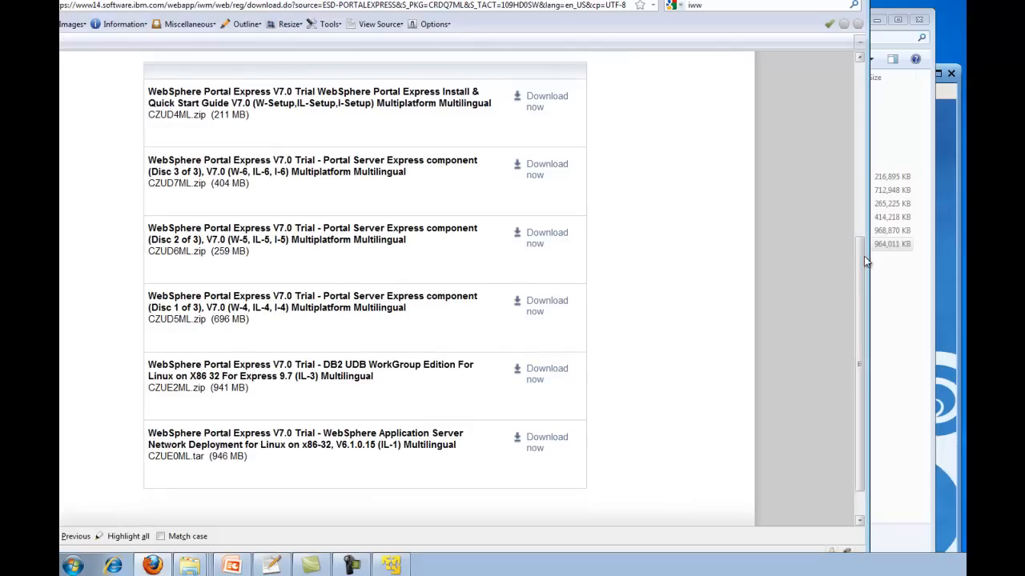
pyautogui.moveTo(653, 163)
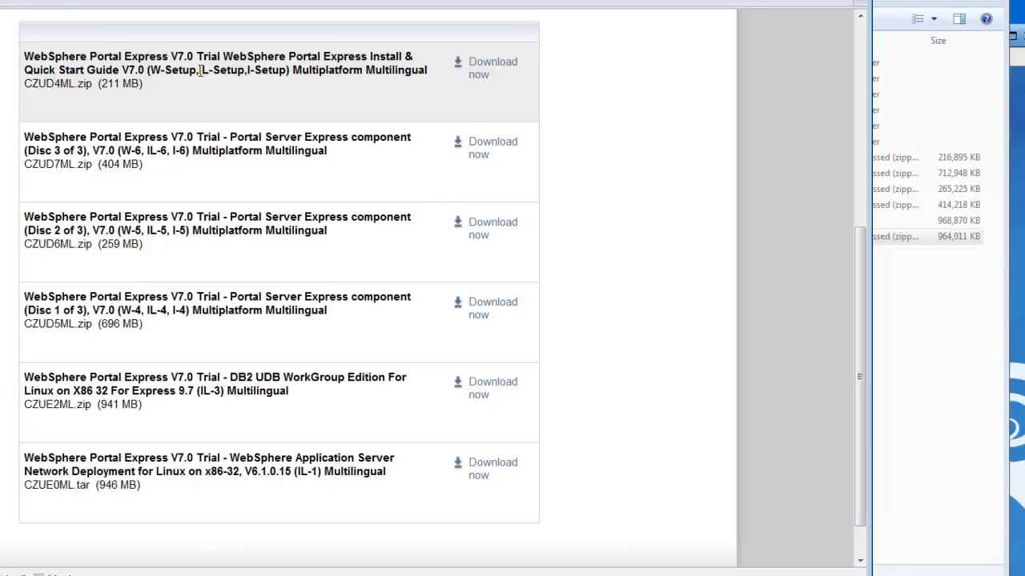
pyautogui.moveTo(164, 105)
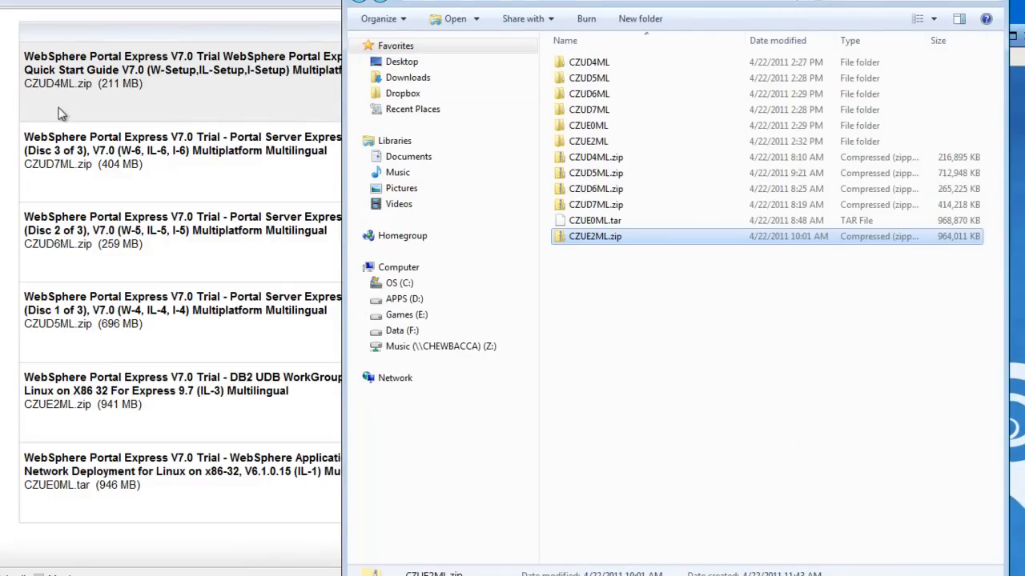
pyautogui.moveTo(46, 89)
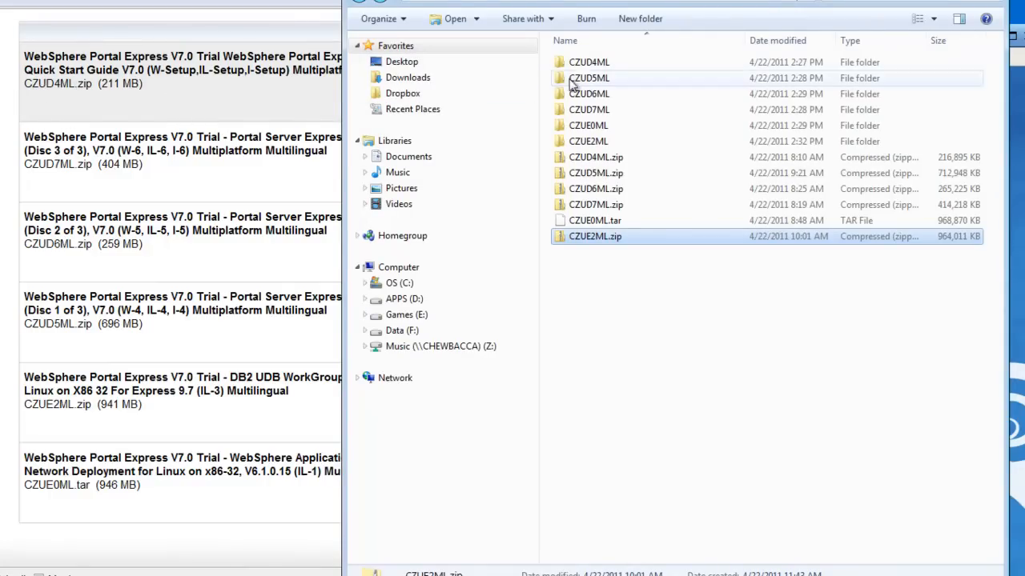
pyautogui.click(589, 61)
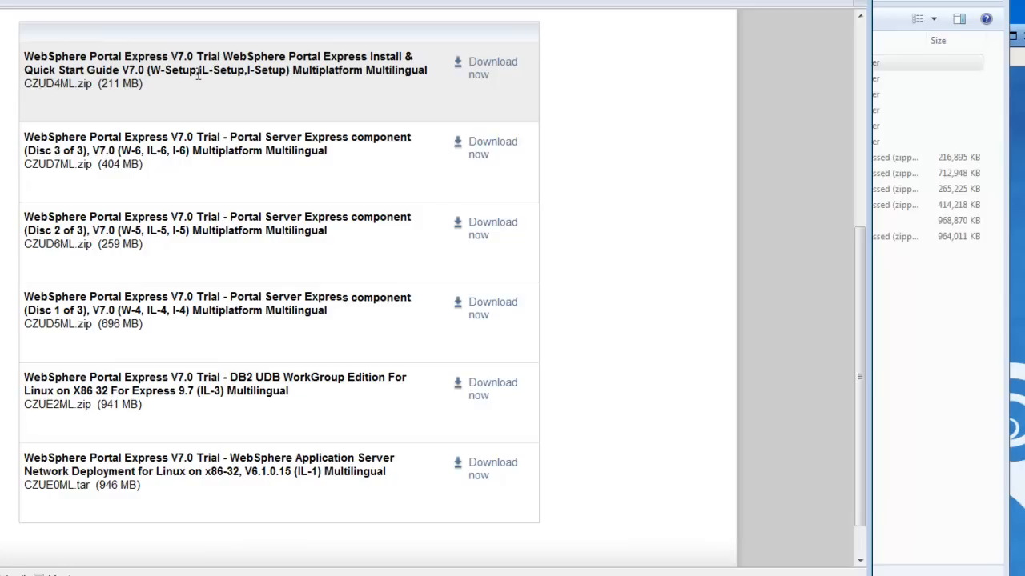
pyautogui.doubleClick(205, 71)
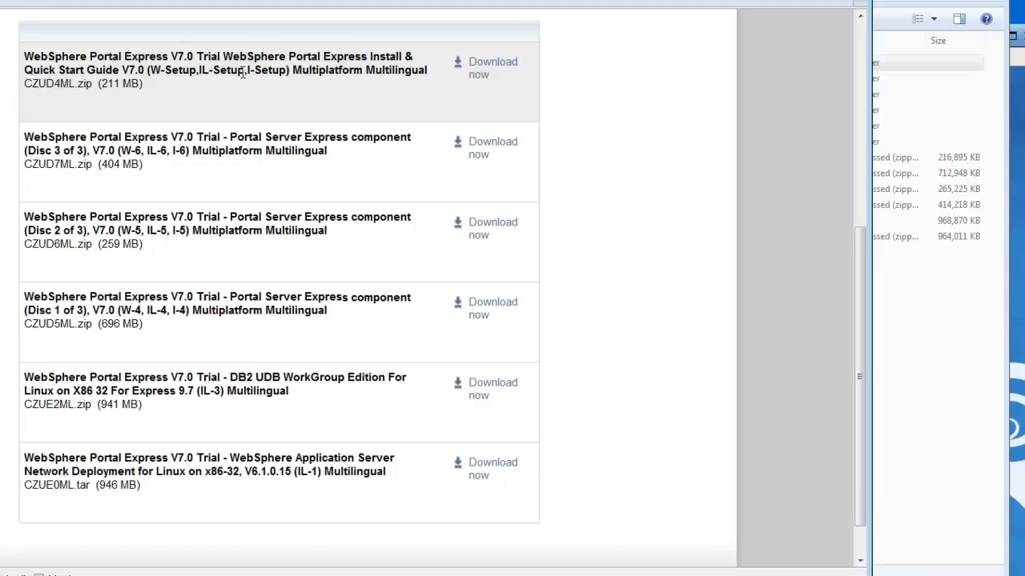
pyautogui.doubleClick(221, 70)
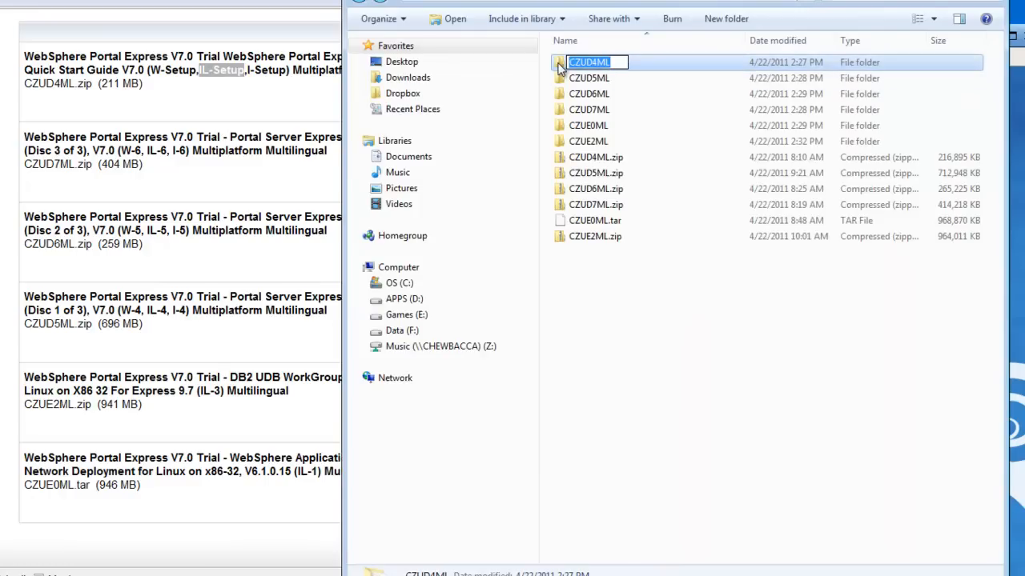
# Step: Rename the extracted folders to IL-Setup and IL-6
pyautogui.write('IL-Setup')
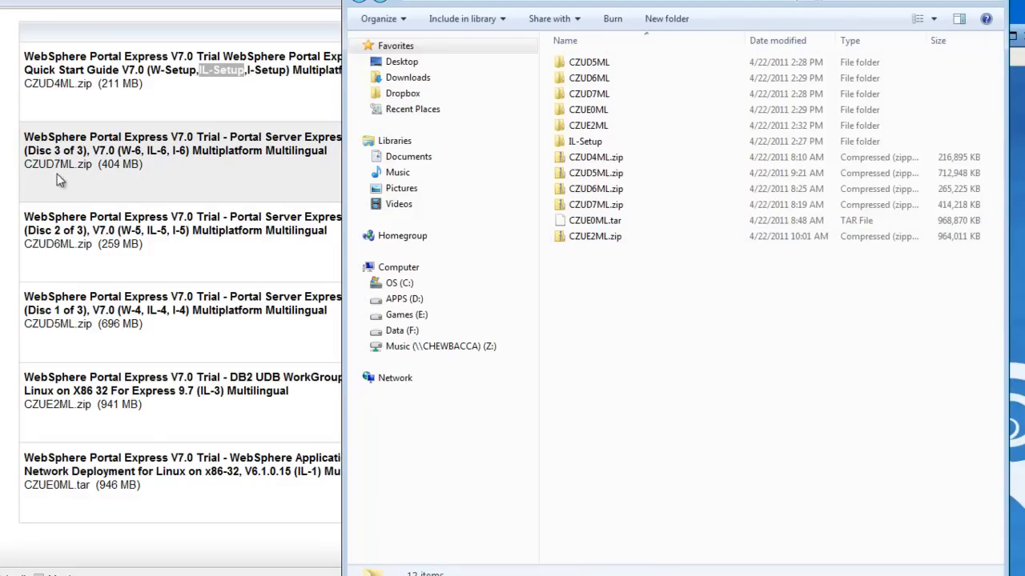
pyautogui.moveTo(77, 165)
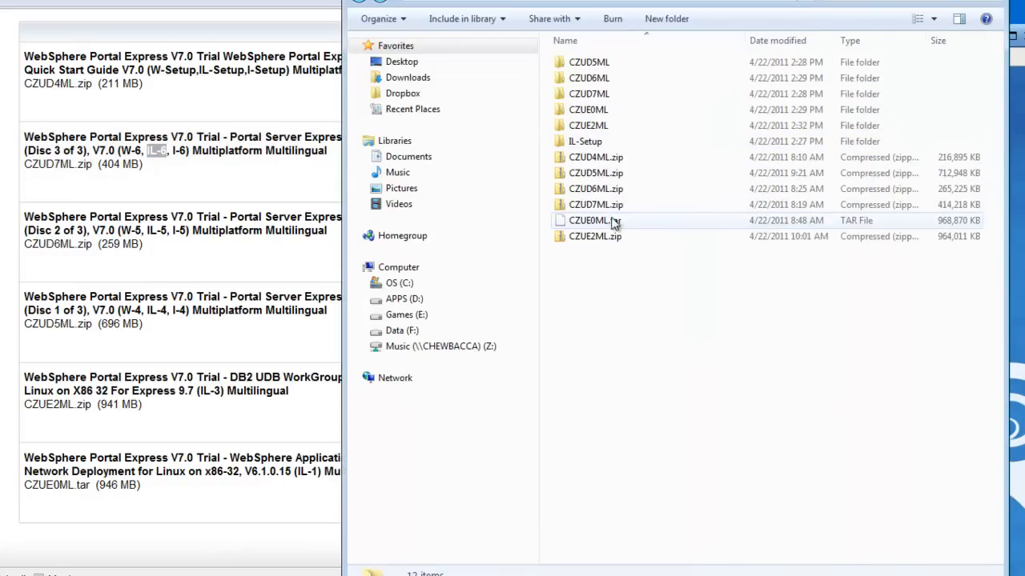
pyautogui.moveTo(608, 221)
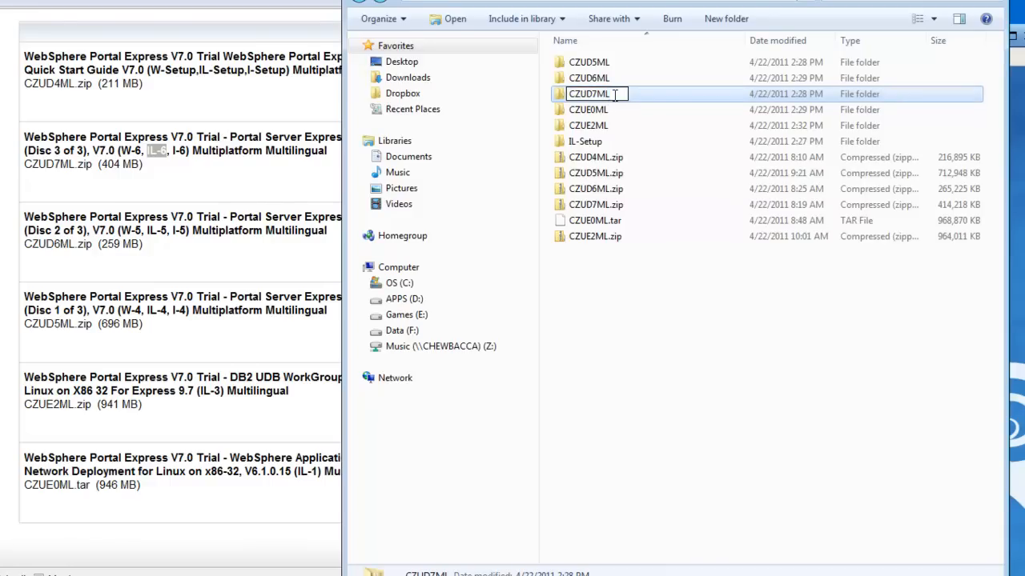
pyautogui.write('IL-6')
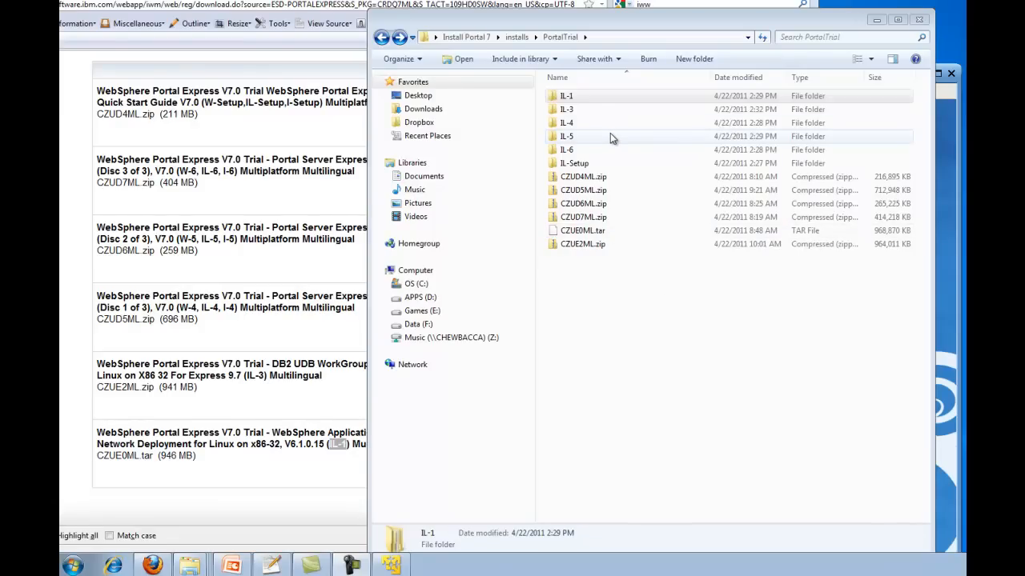
pyautogui.moveTo(605, 150)
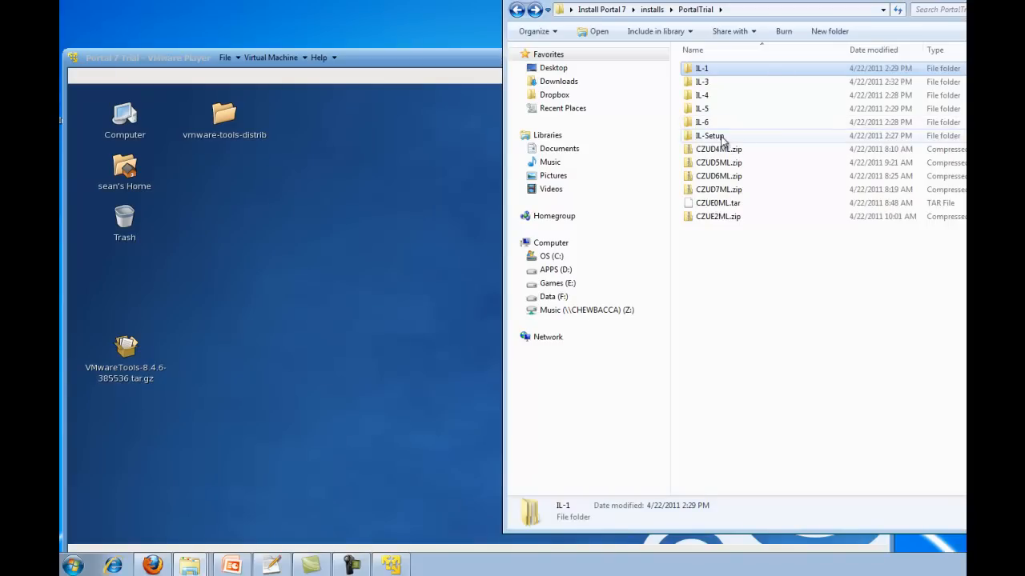
# Step: Select all six IL folders together beside the CentOS VM desktop
pyautogui.click(709, 135)
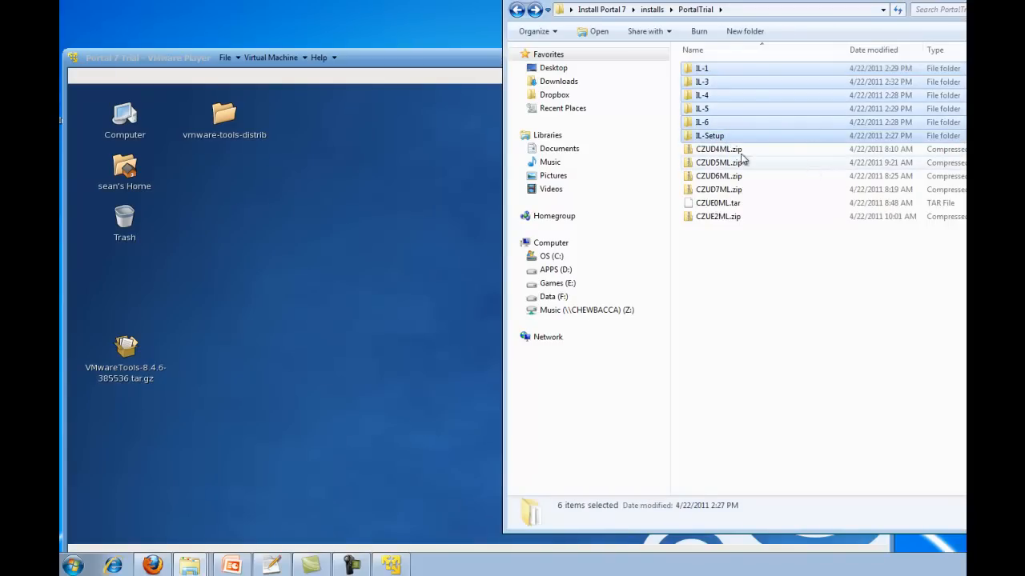